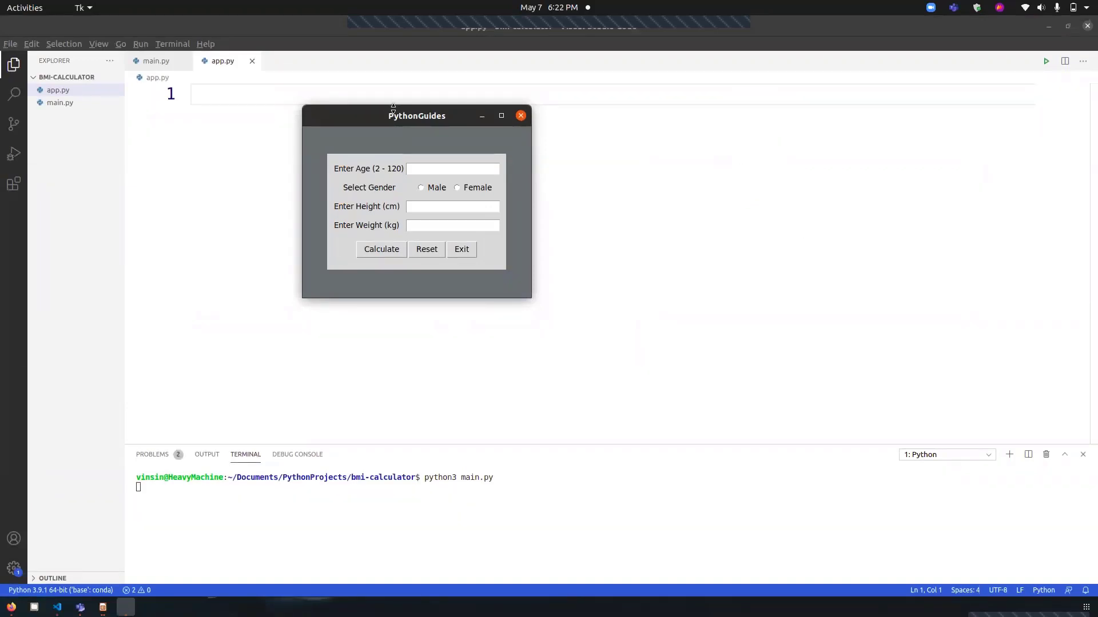
- Enter age 25, gender Male, height 180 and weight 65 in the calculator
left_click_drag(417, 115, 618, 216)
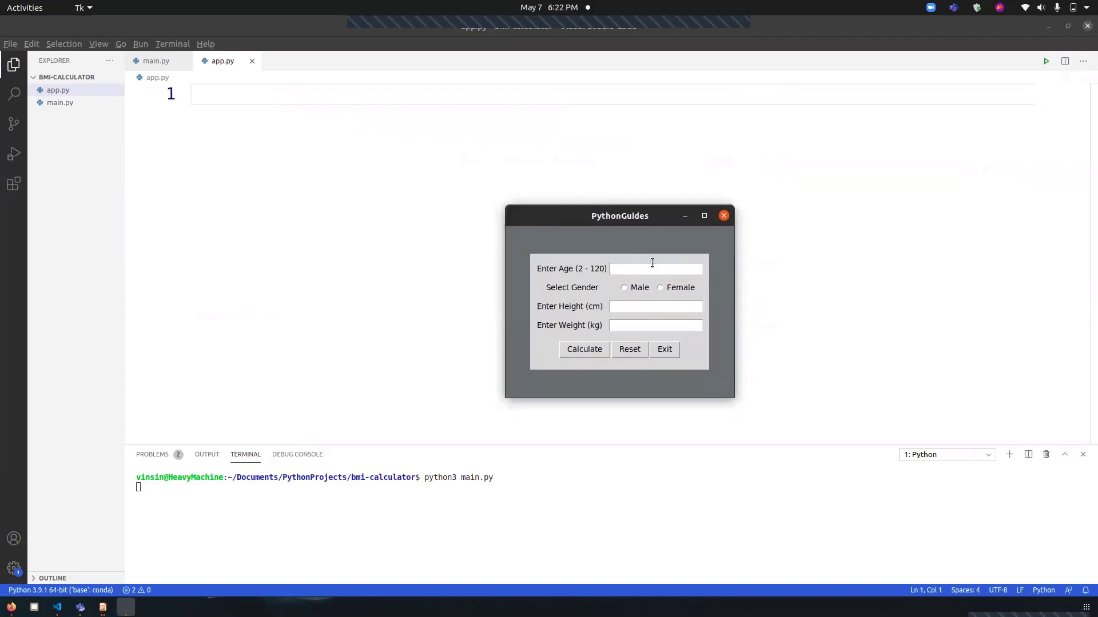
left_click(654, 268)
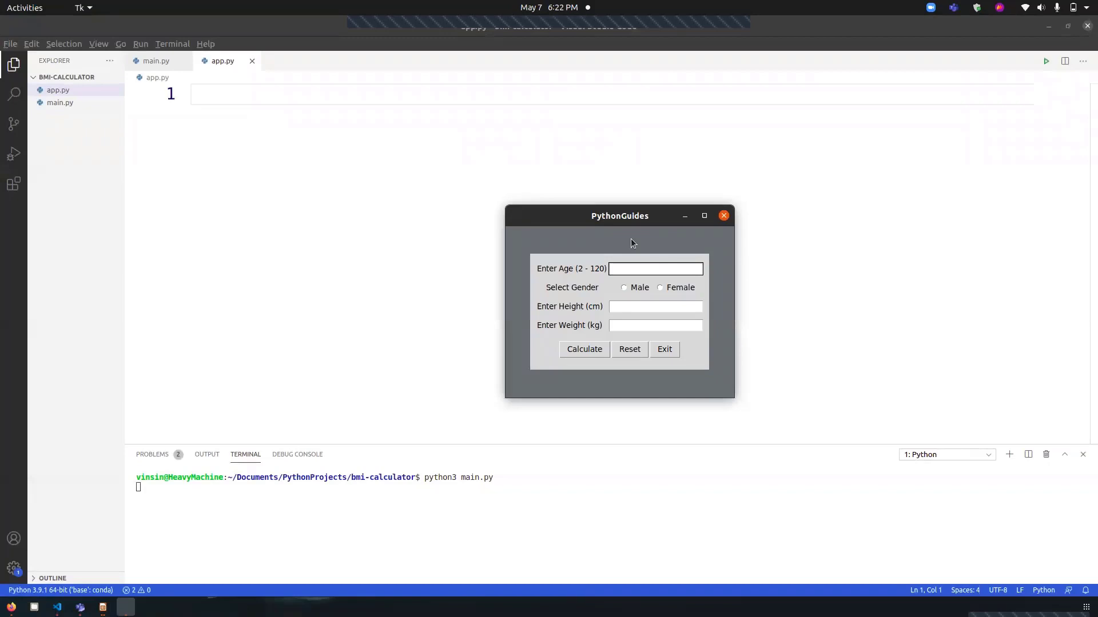
type("25")
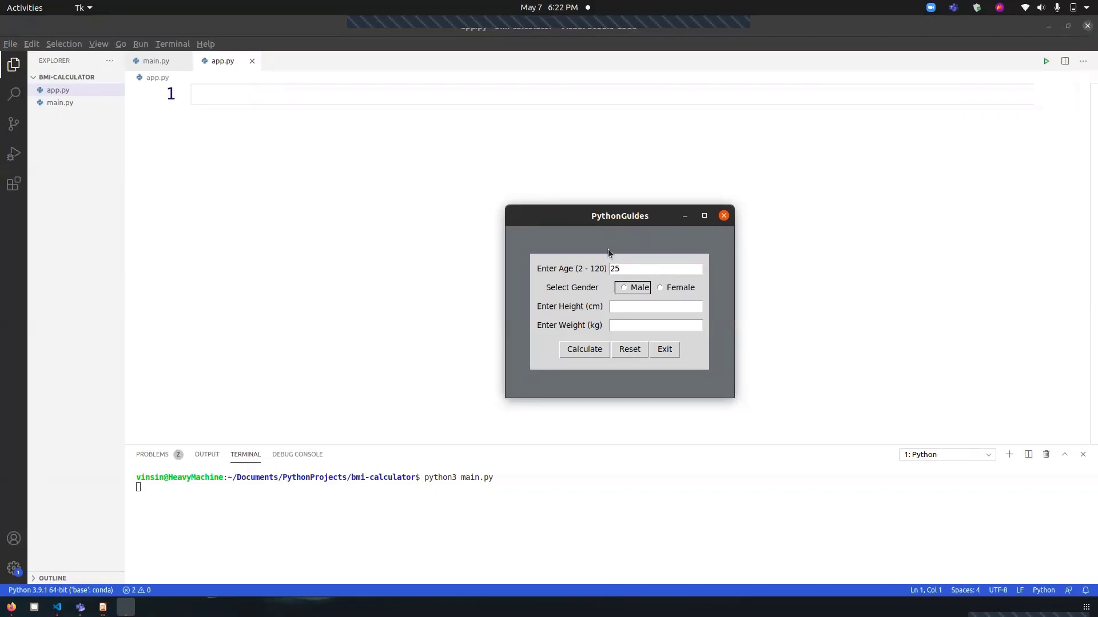
left_click(623, 288)
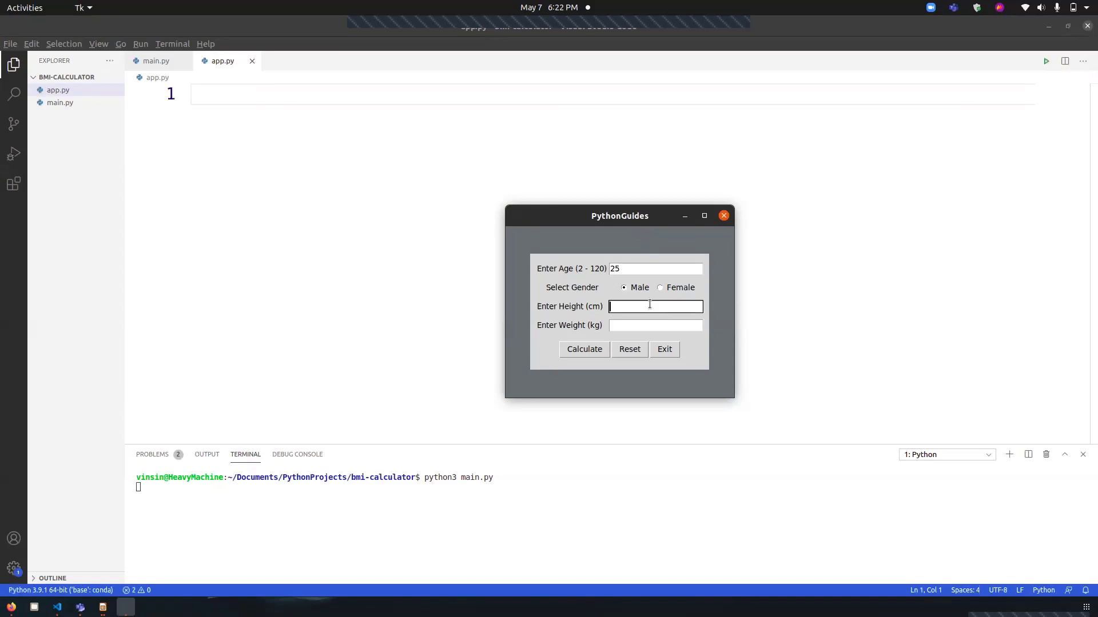
type("180")
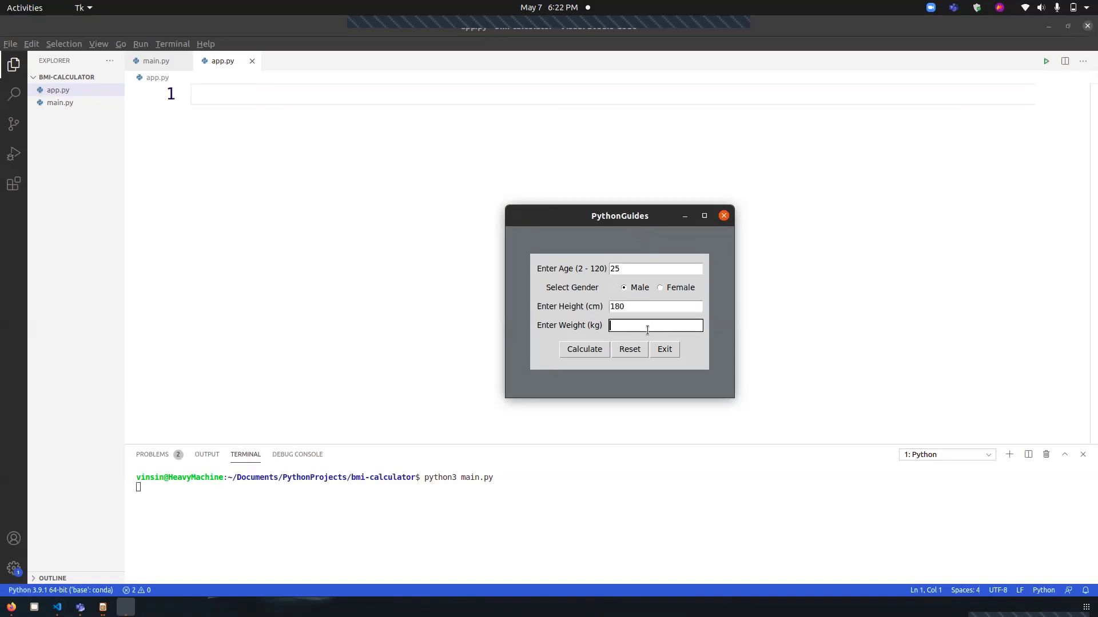
type("65")
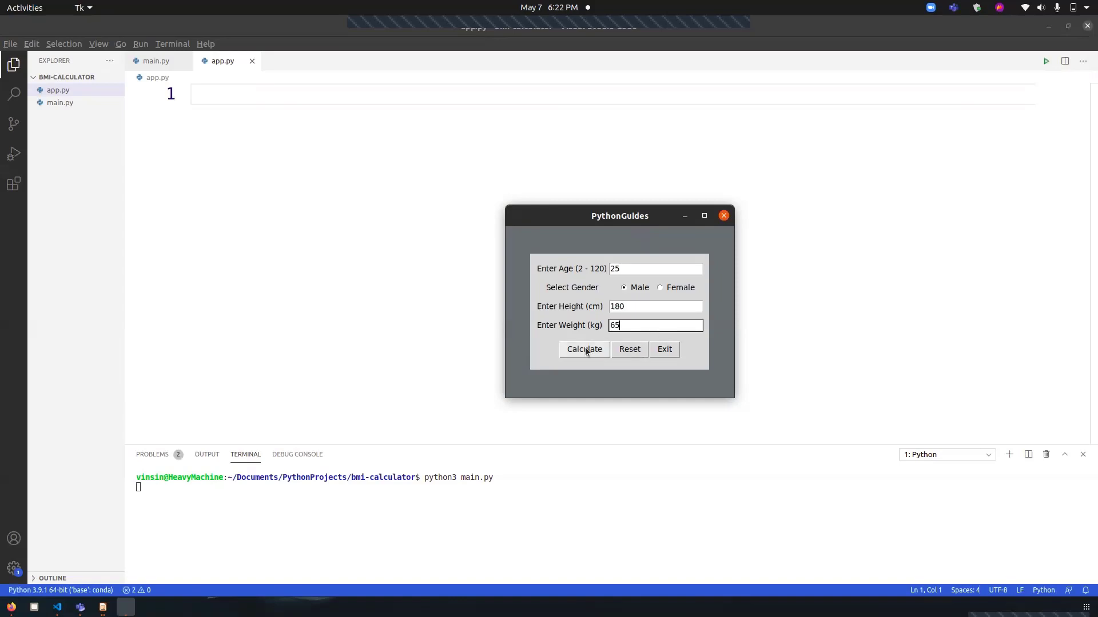
- Calculate to get BMI = 20.1 is Normal, dismiss it, reset the fields and exit
left_click(584, 350)
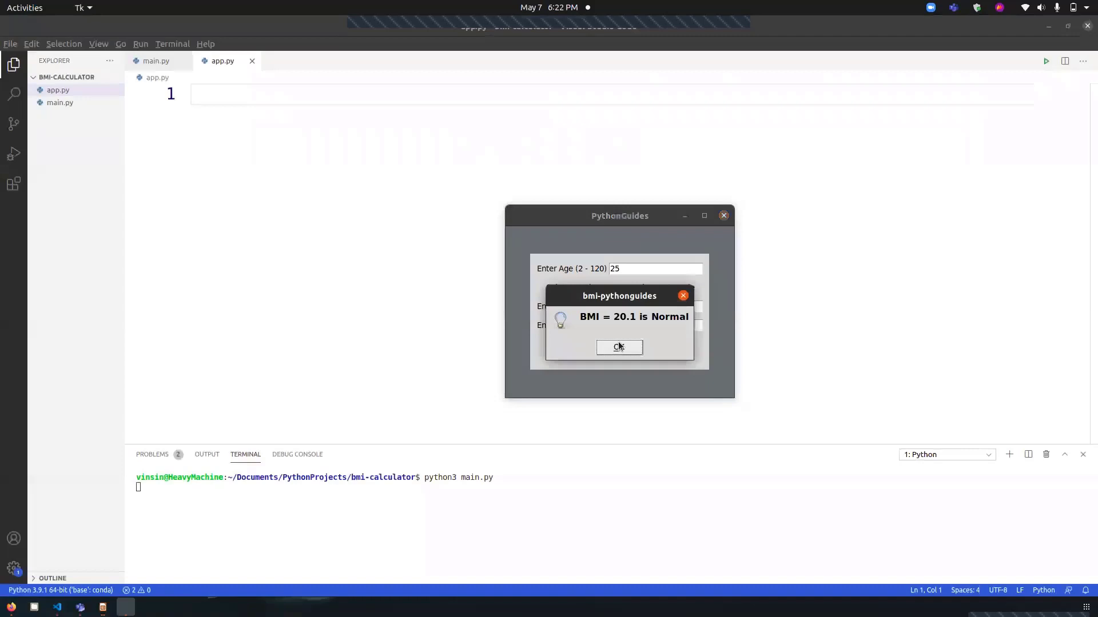
left_click_drag(618, 295, 625, 323)
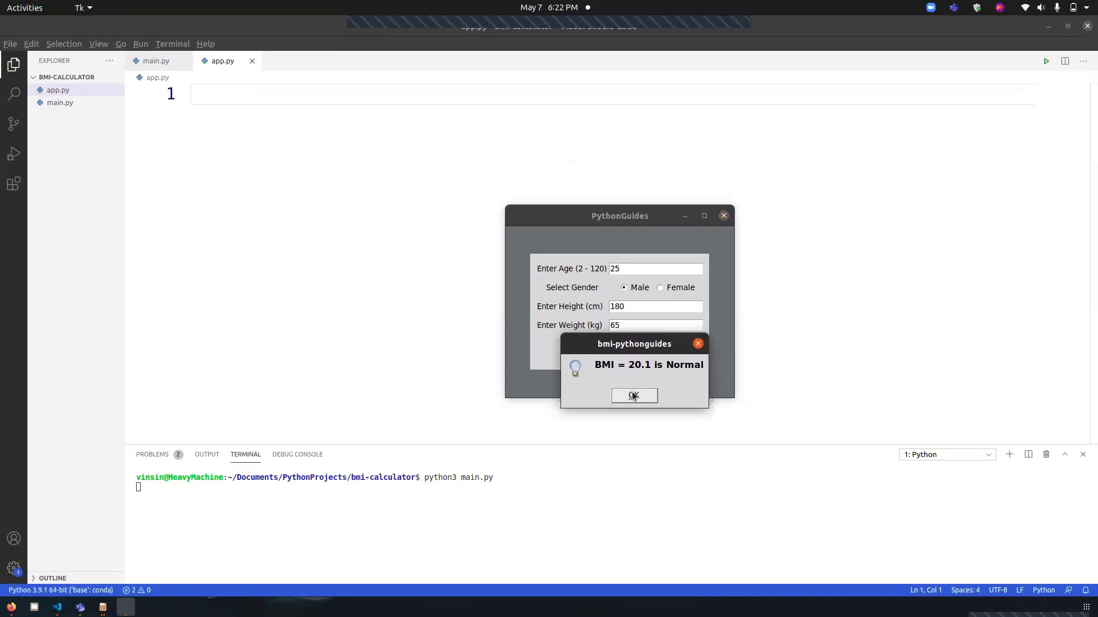
left_click(633, 396)
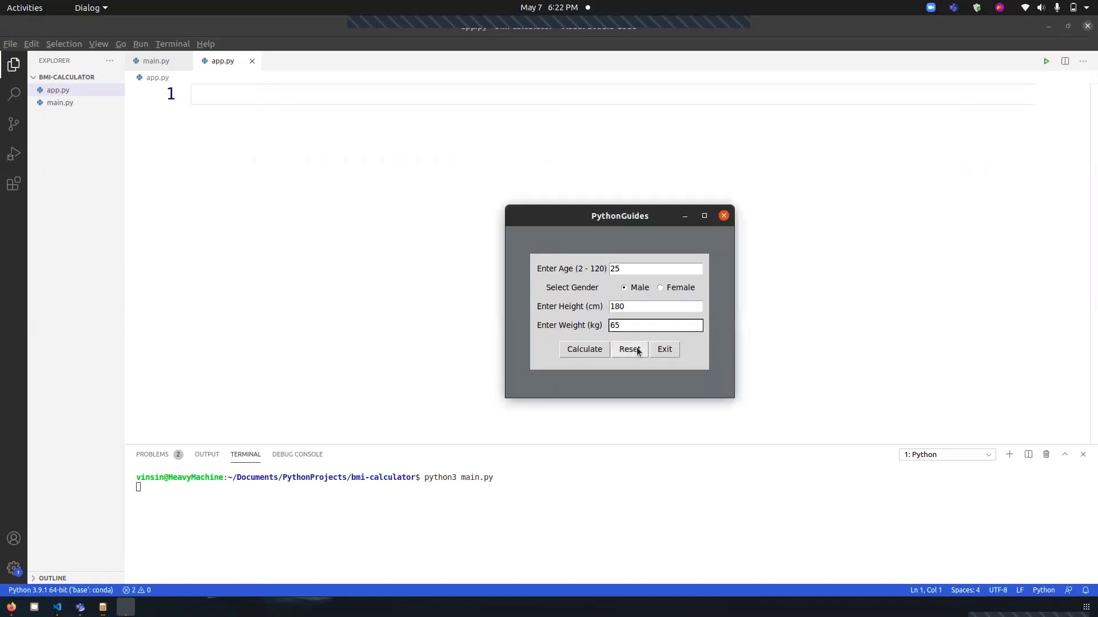
left_click(628, 350)
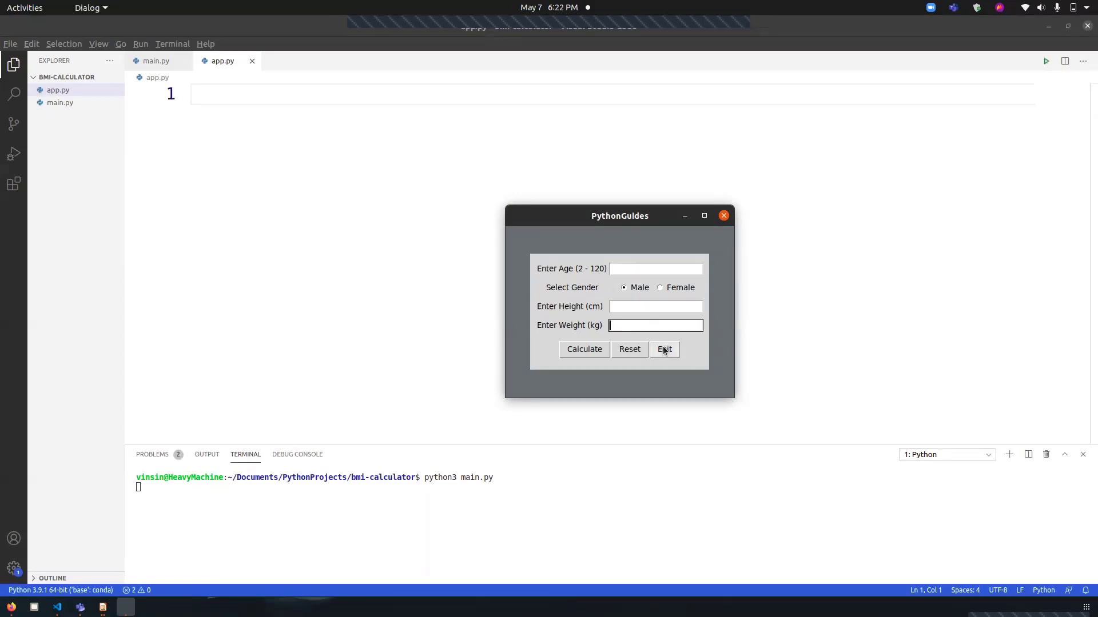
left_click(663, 350)
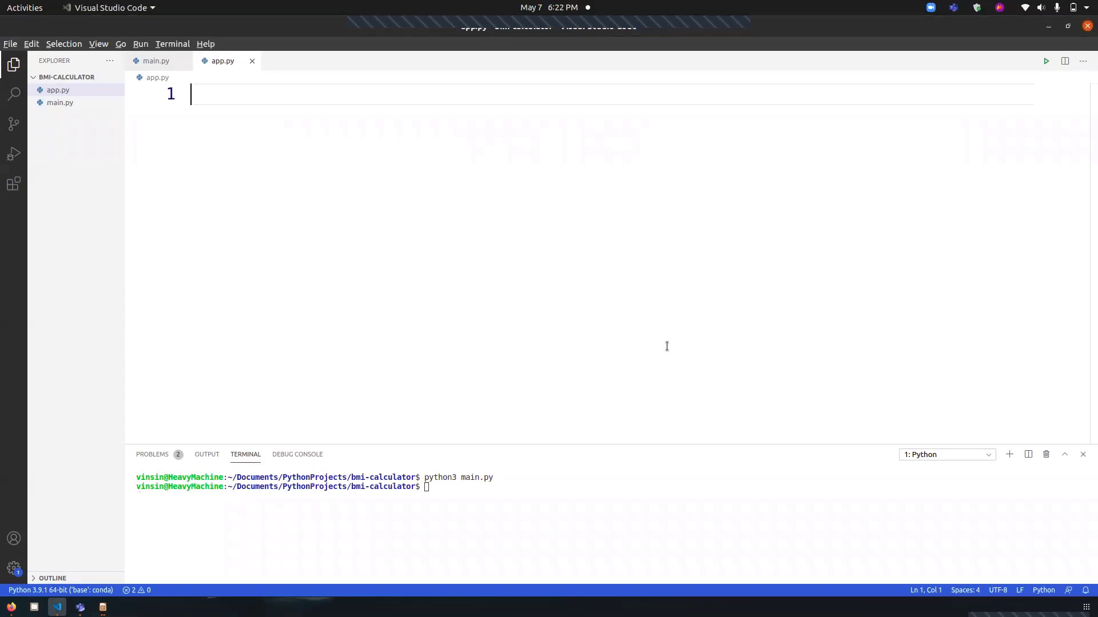
mouse_move(438, 238)
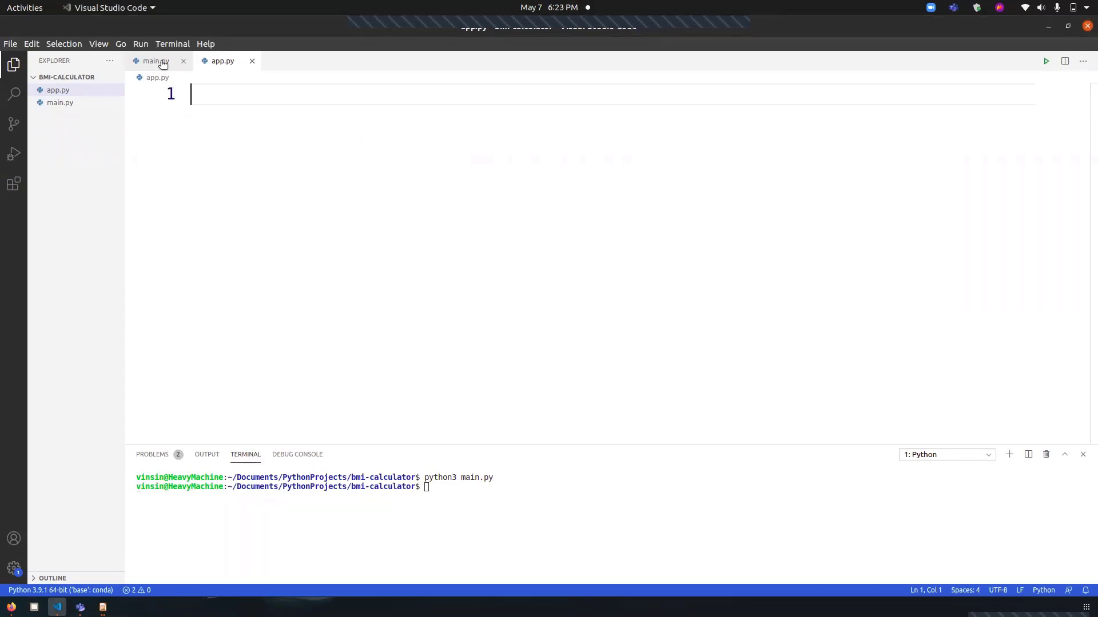
- Show main.py with the calculate_bmi code in the editor
left_click(156, 61)
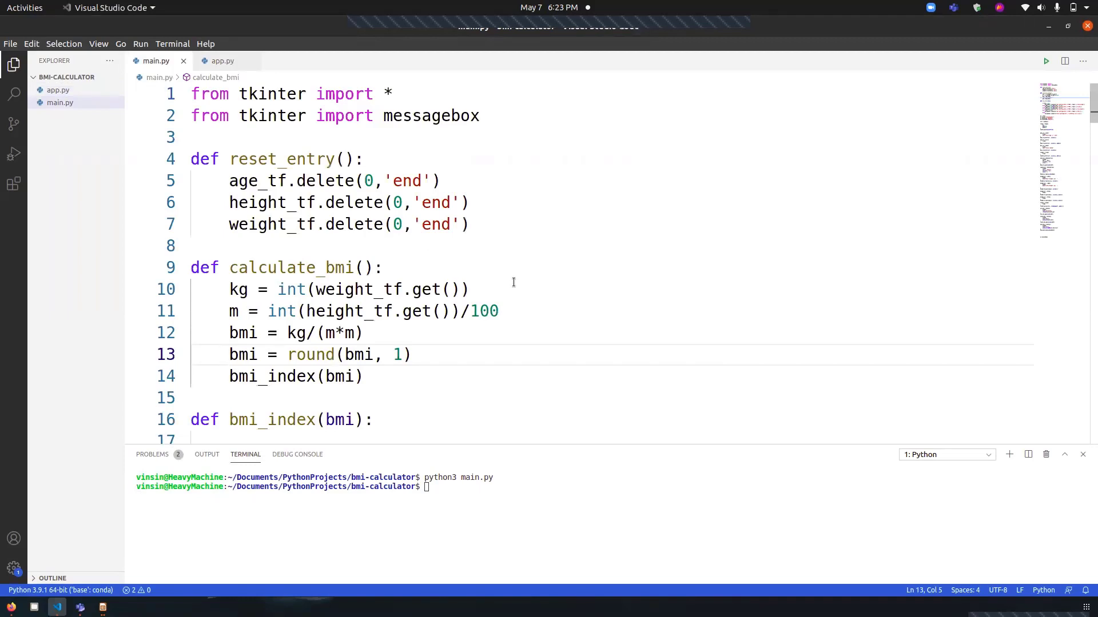
mouse_move(525, 290)
type("python3 main.py")
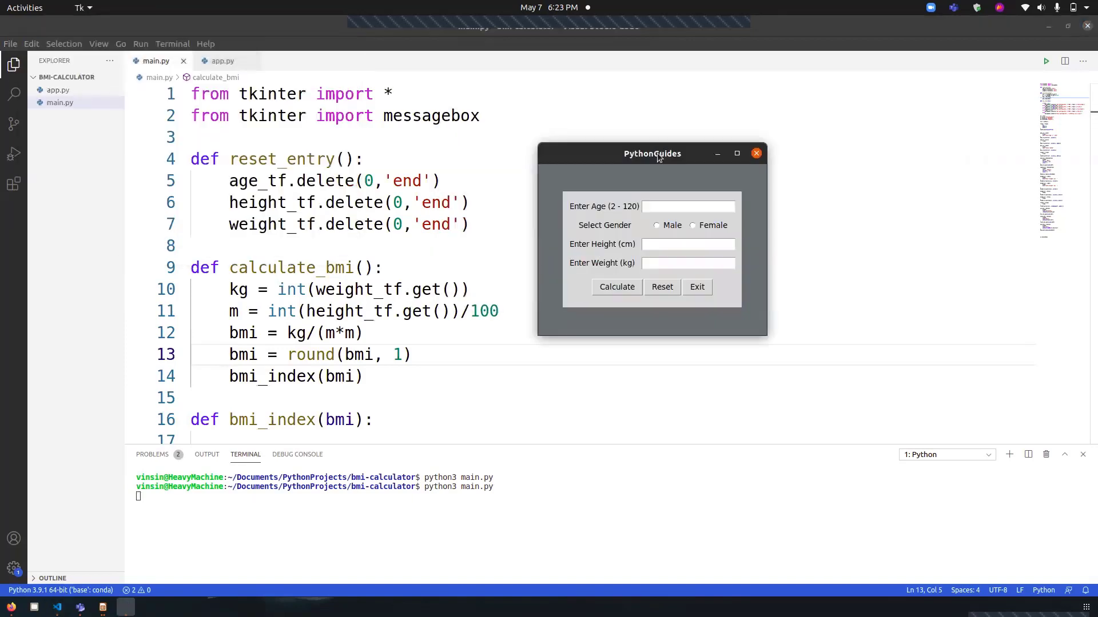
- Place the calculator window beside the code and scroll through bmi_index and window setup
left_click_drag(651, 153, 685, 170)
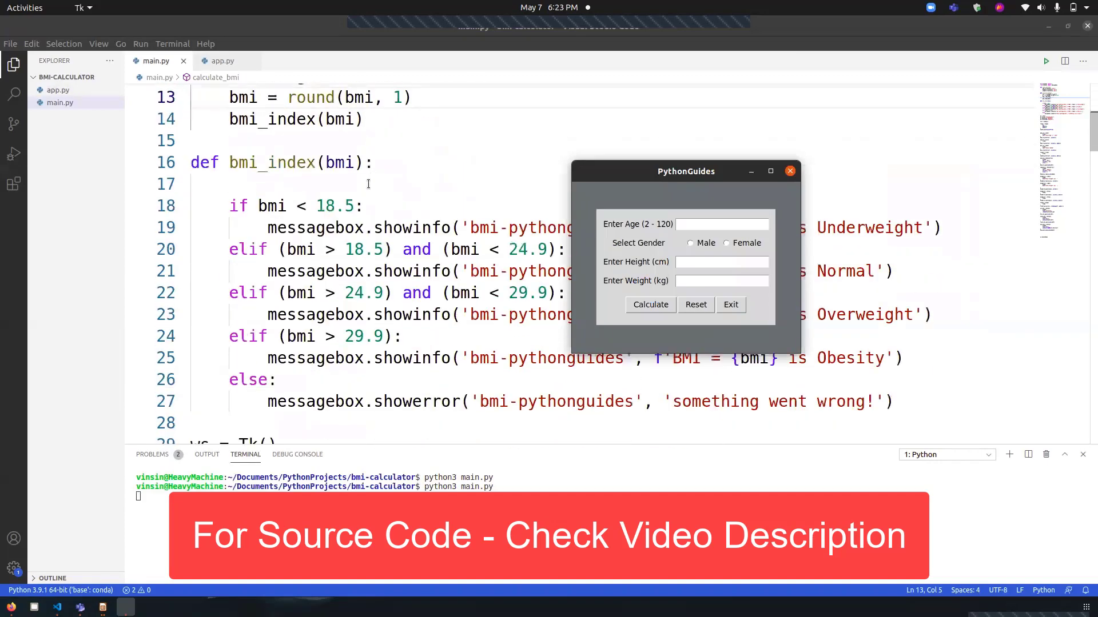
scroll("down", 3)
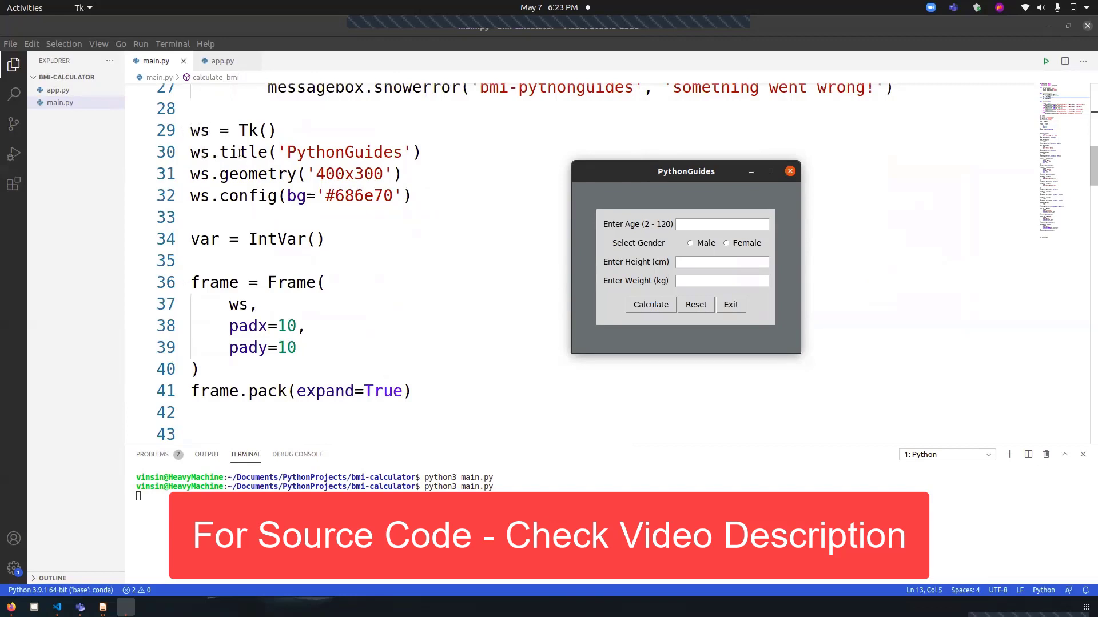
mouse_move(628, 172)
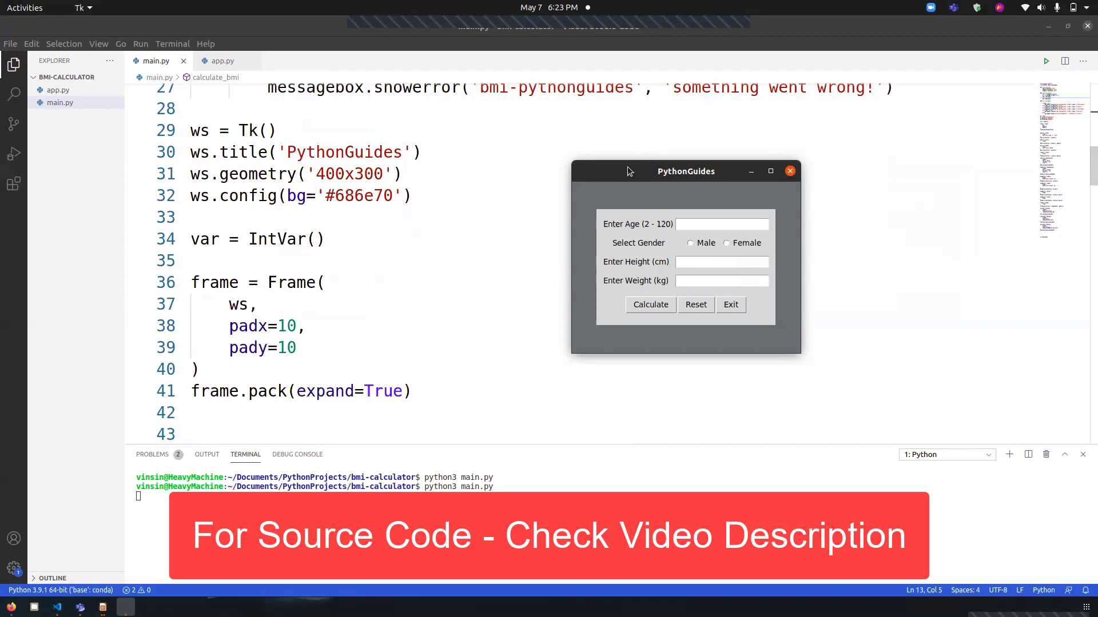
mouse_move(501, 202)
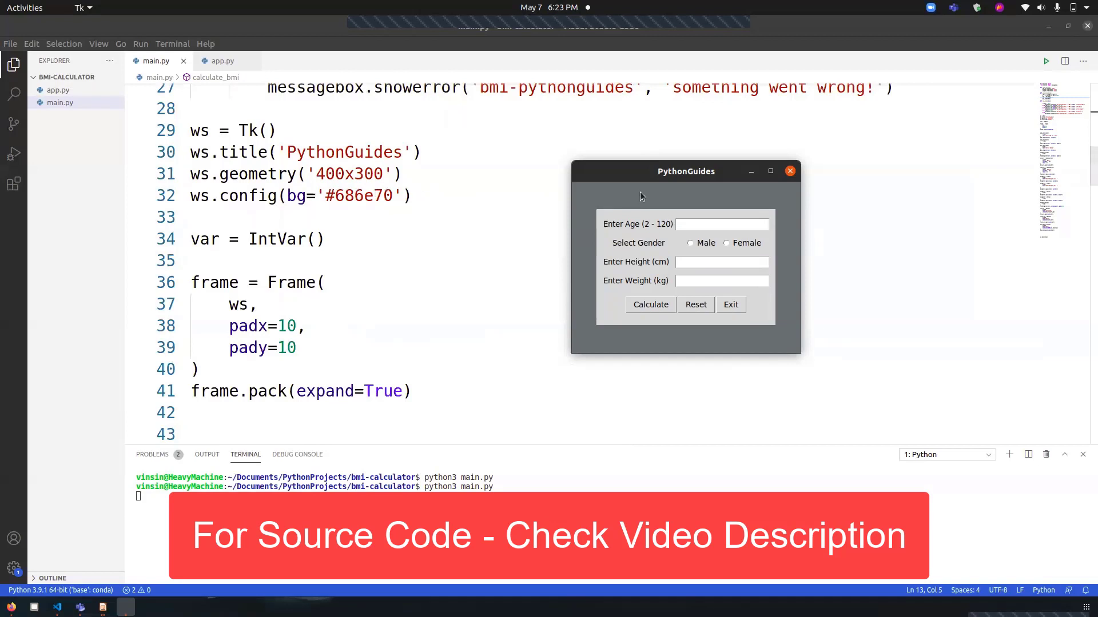
mouse_move(607, 349)
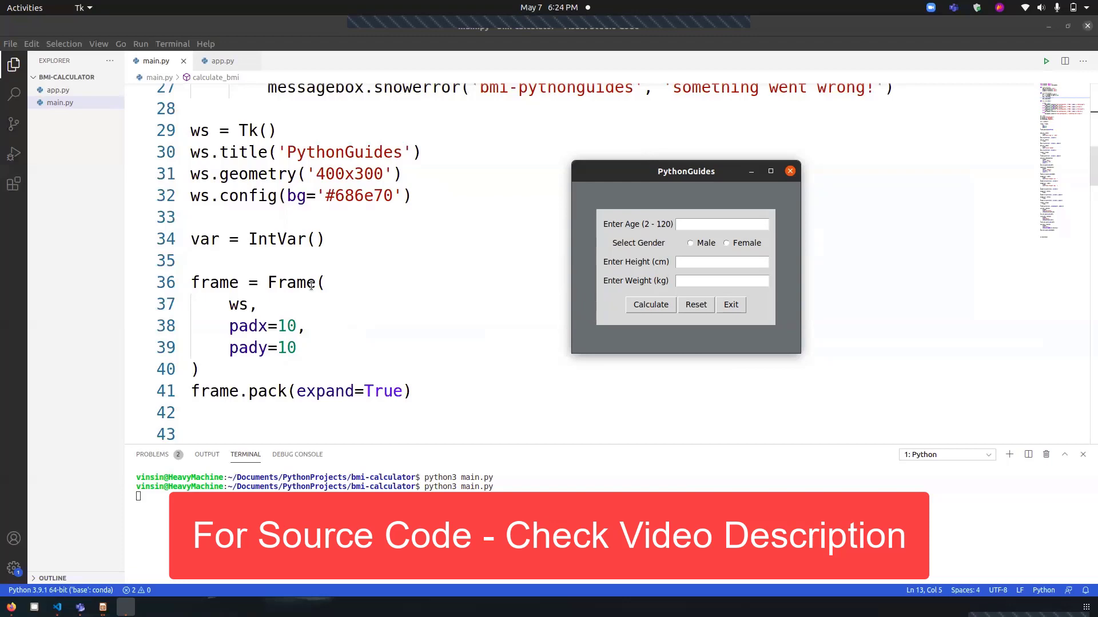
- Scroll past the bmi_index messages and window setup, toggling gender Female then back to Male
scroll("down", 3)
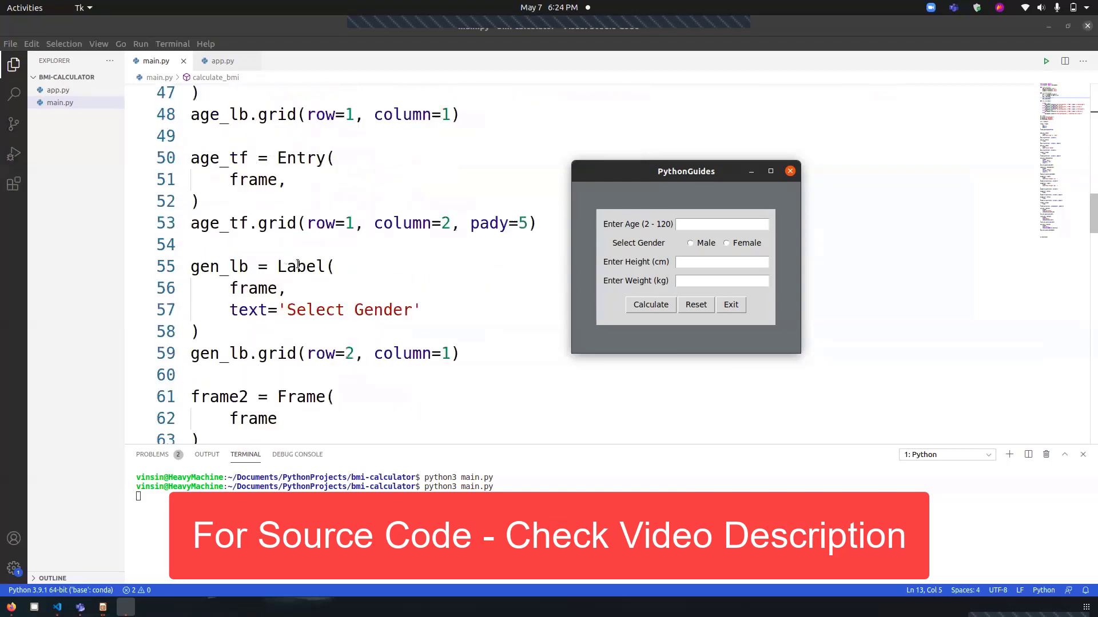
scroll("down", 3)
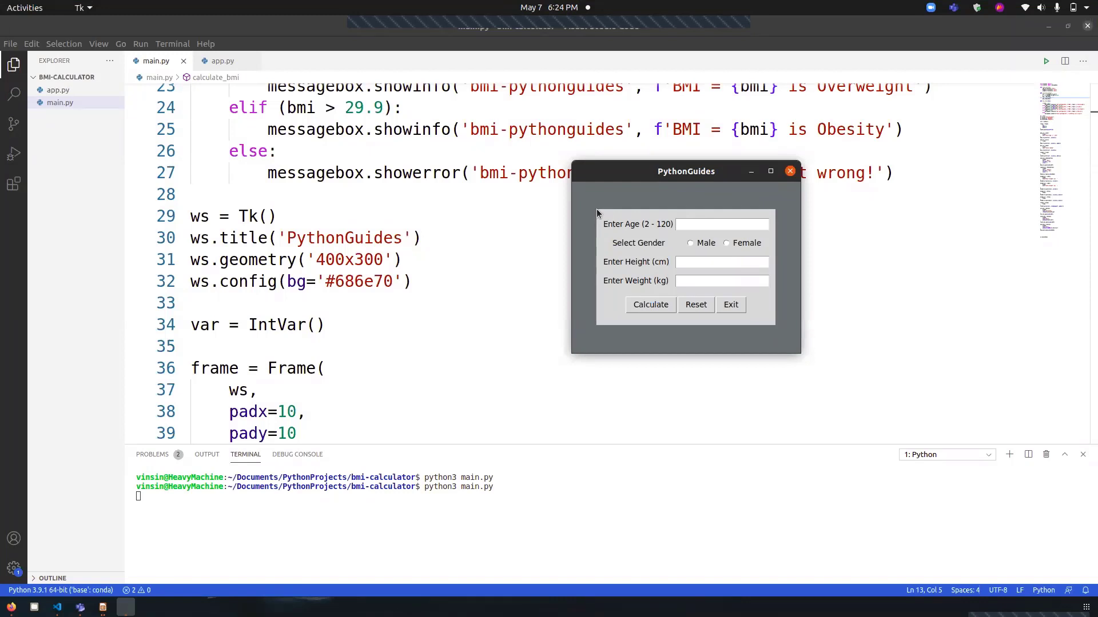
mouse_move(778, 332)
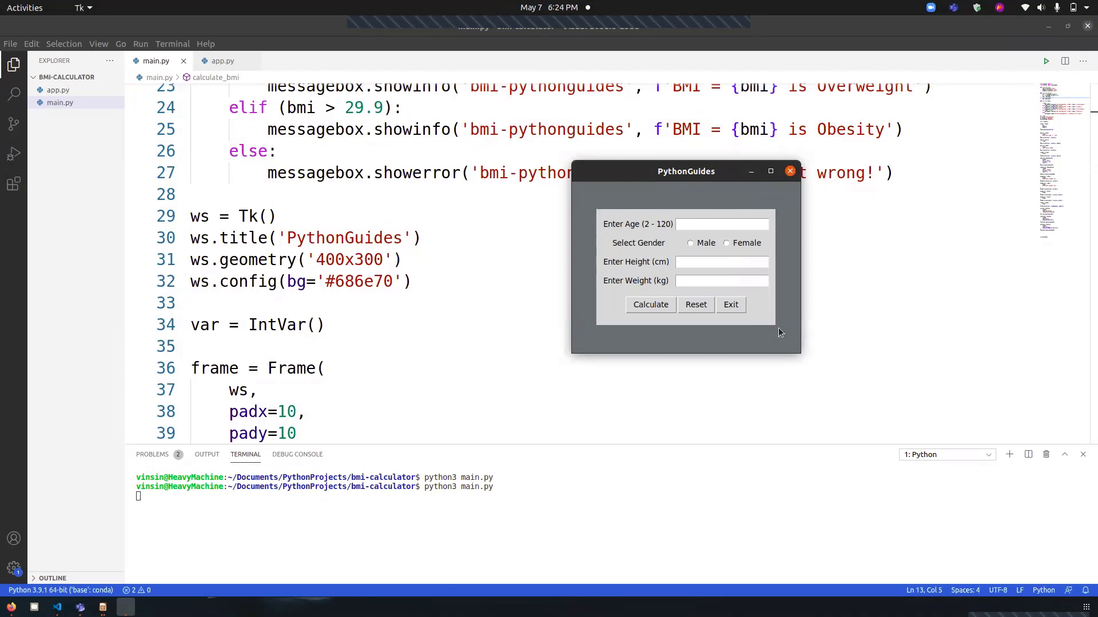
mouse_move(589, 230)
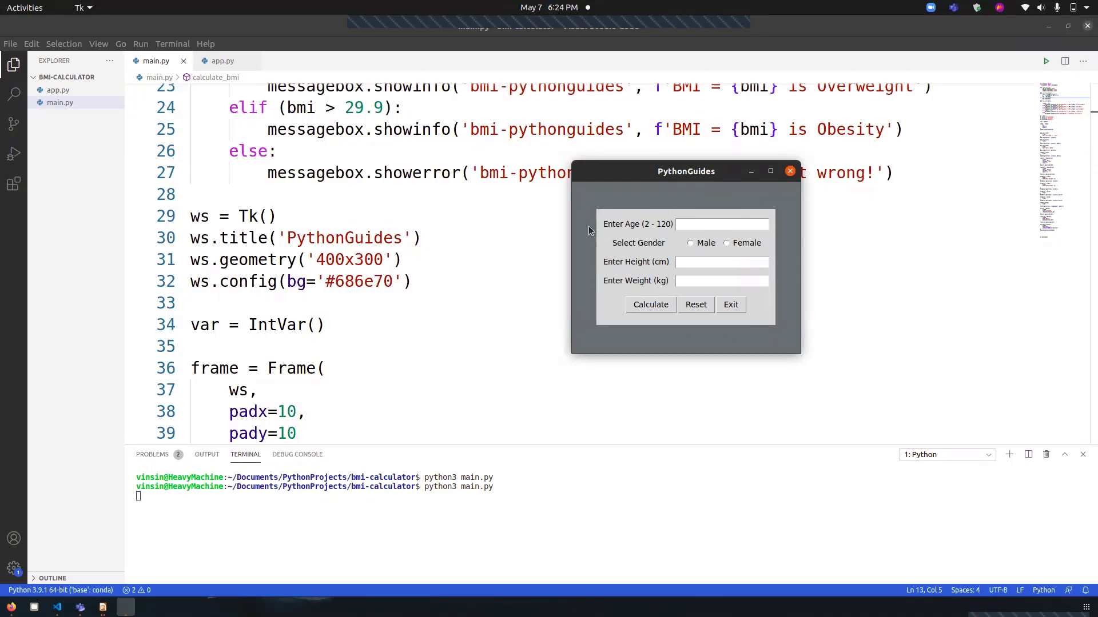
mouse_move(650, 208)
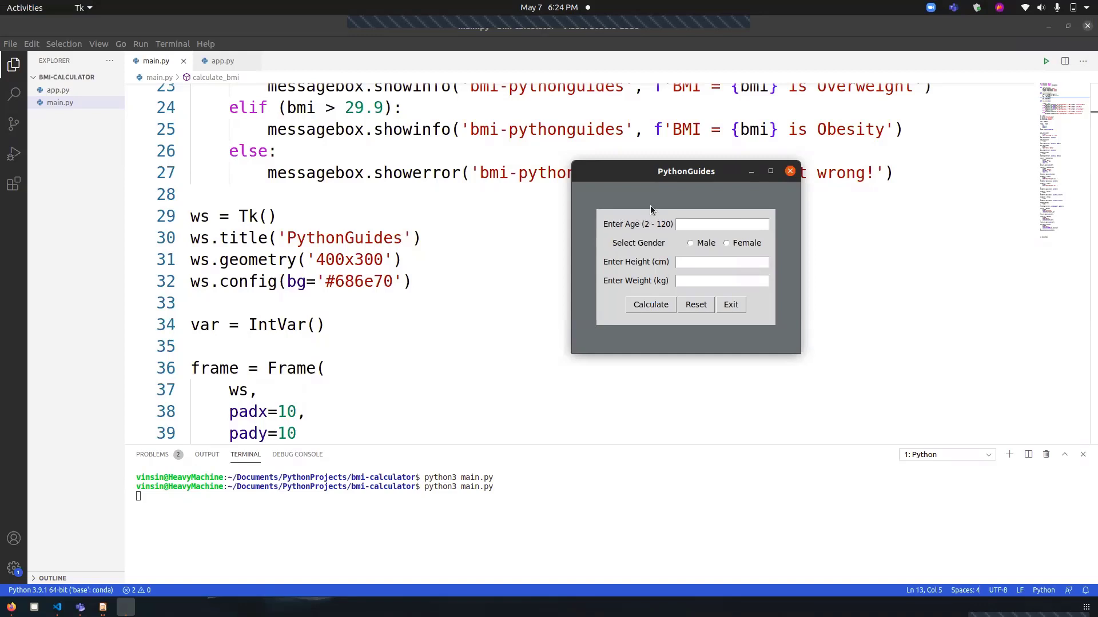
mouse_move(600, 228)
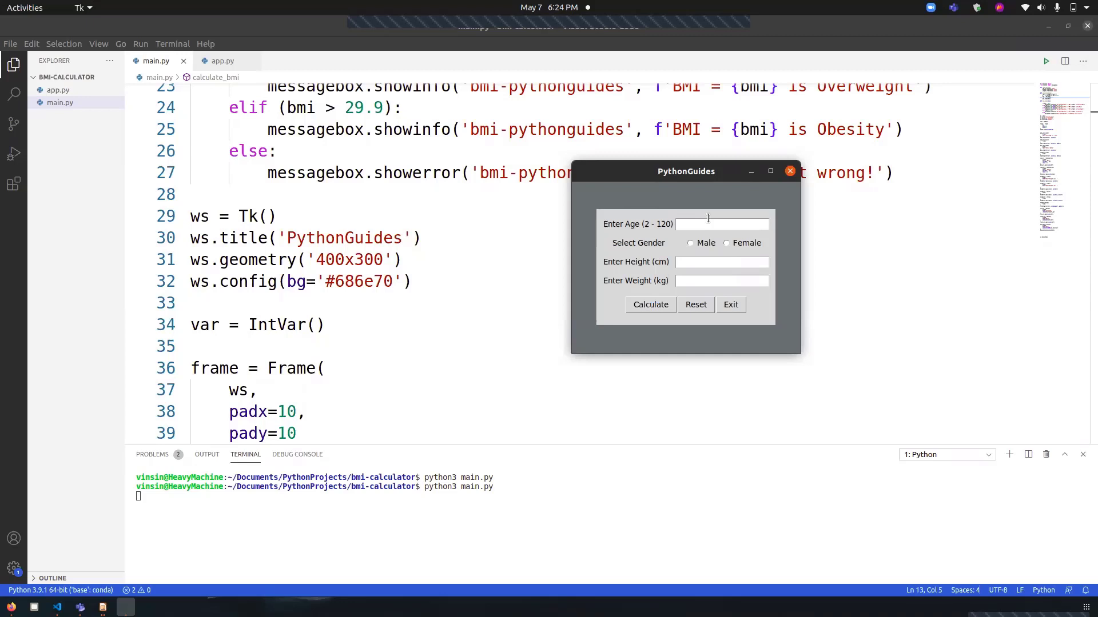
left_click(727, 243)
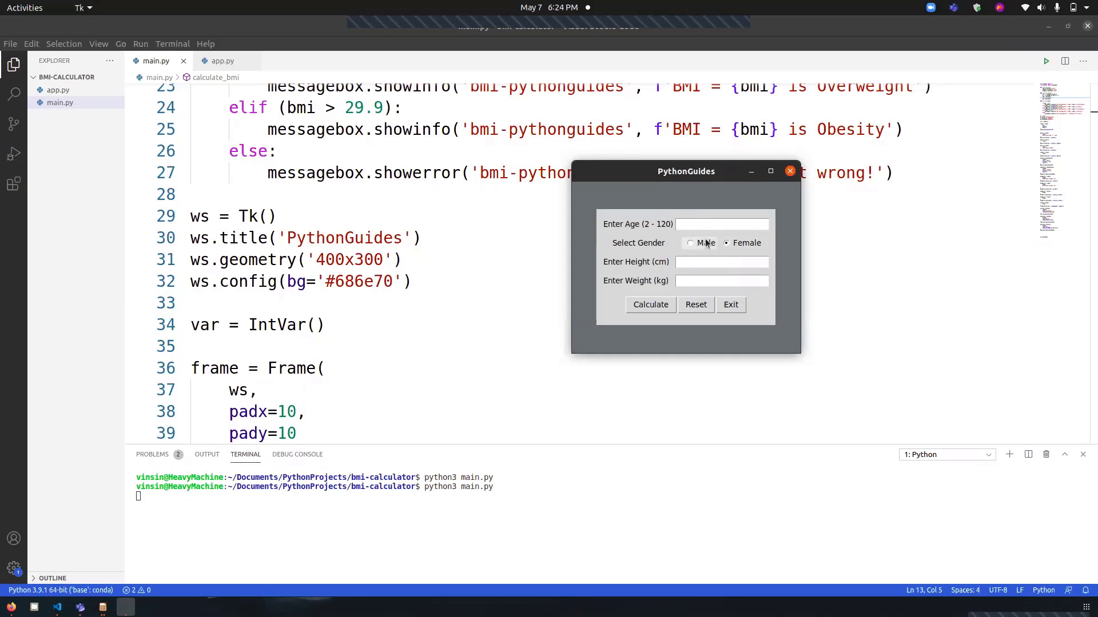
left_click(688, 242)
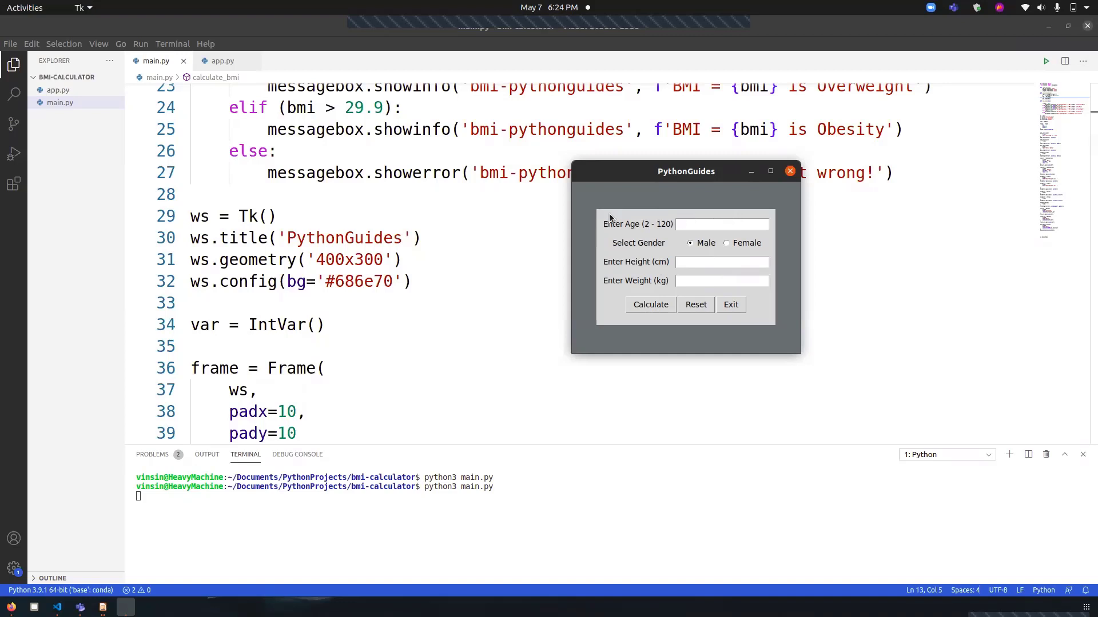
mouse_move(775, 242)
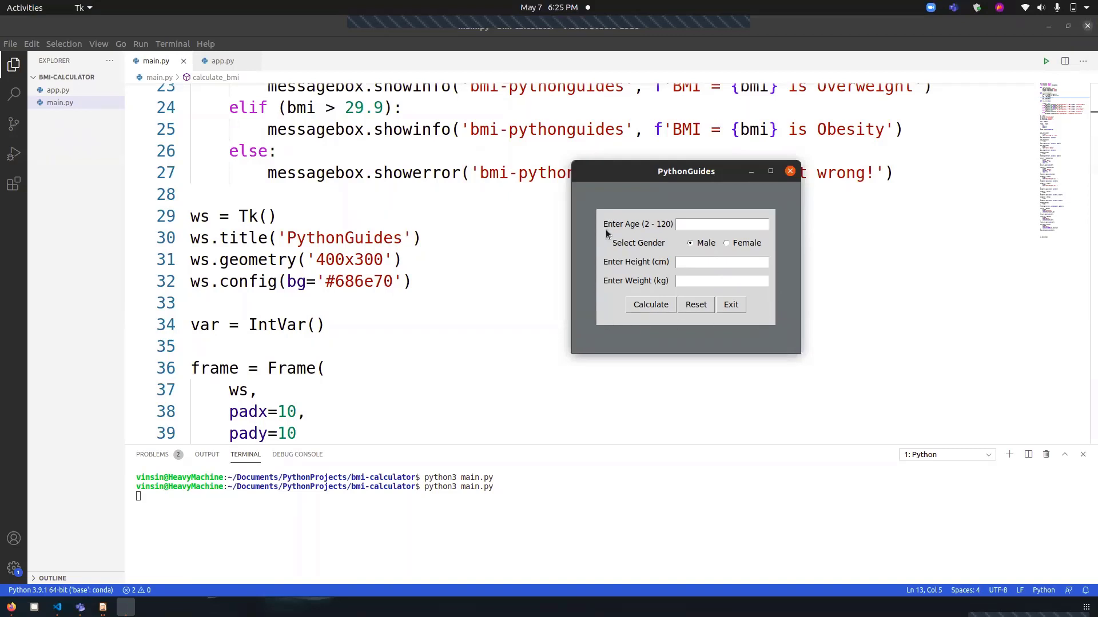
mouse_move(683, 238)
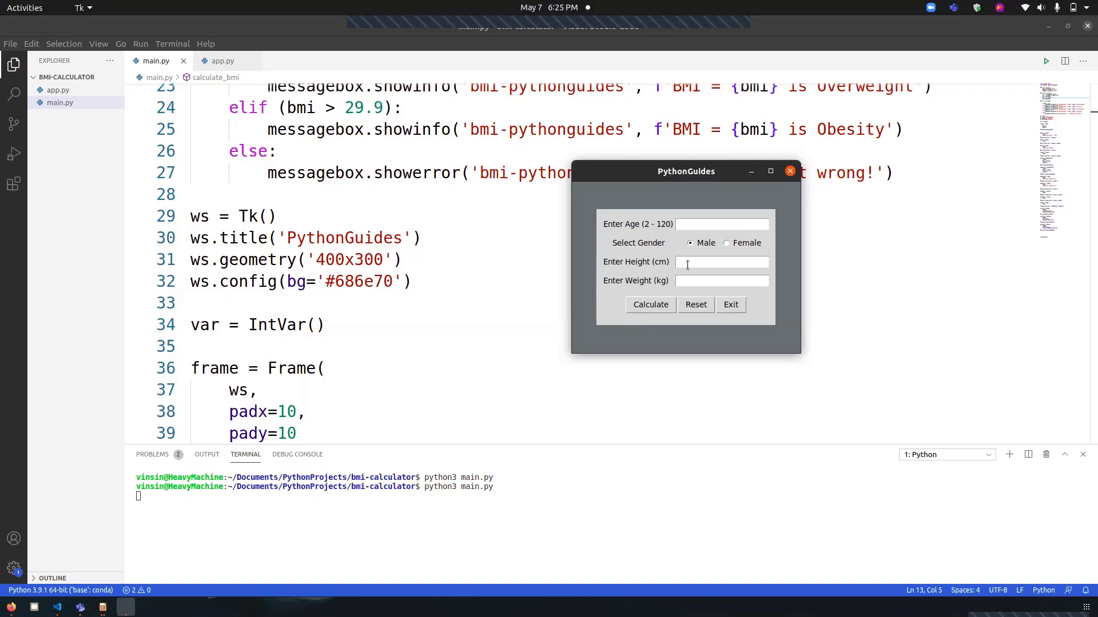
mouse_move(649, 295)
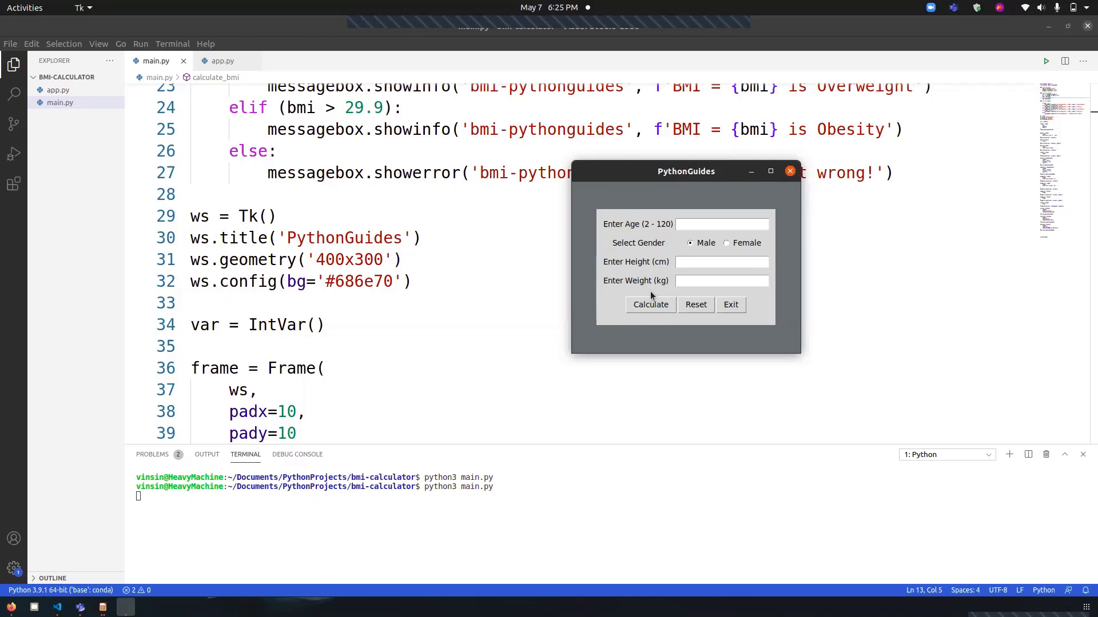
mouse_move(684, 319)
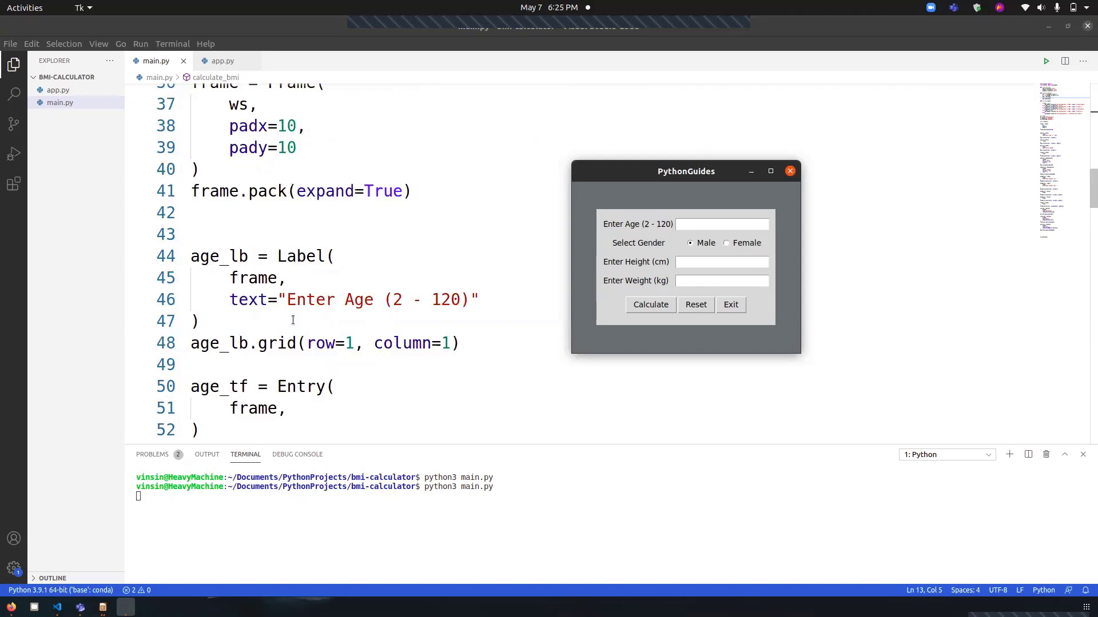
scroll("down", 3)
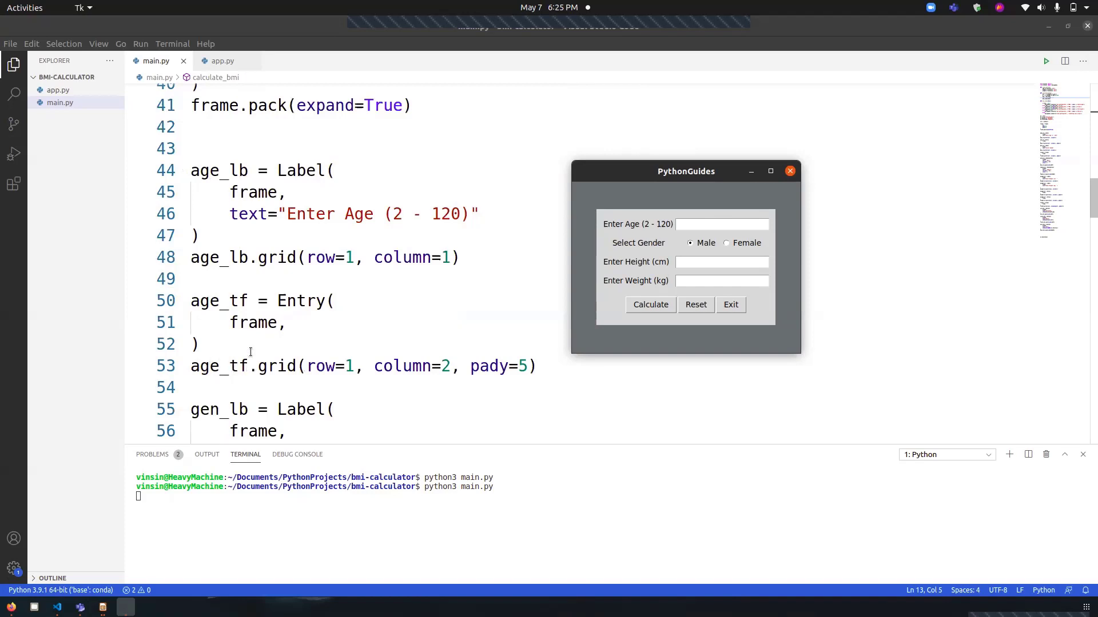
scroll("down", 3)
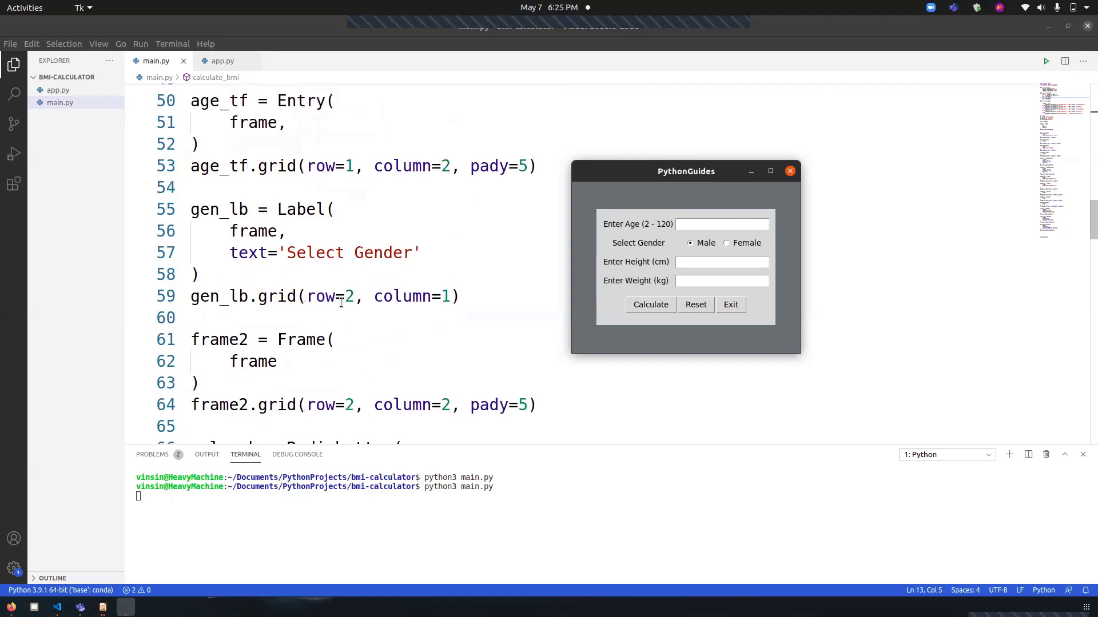
scroll("down", 3)
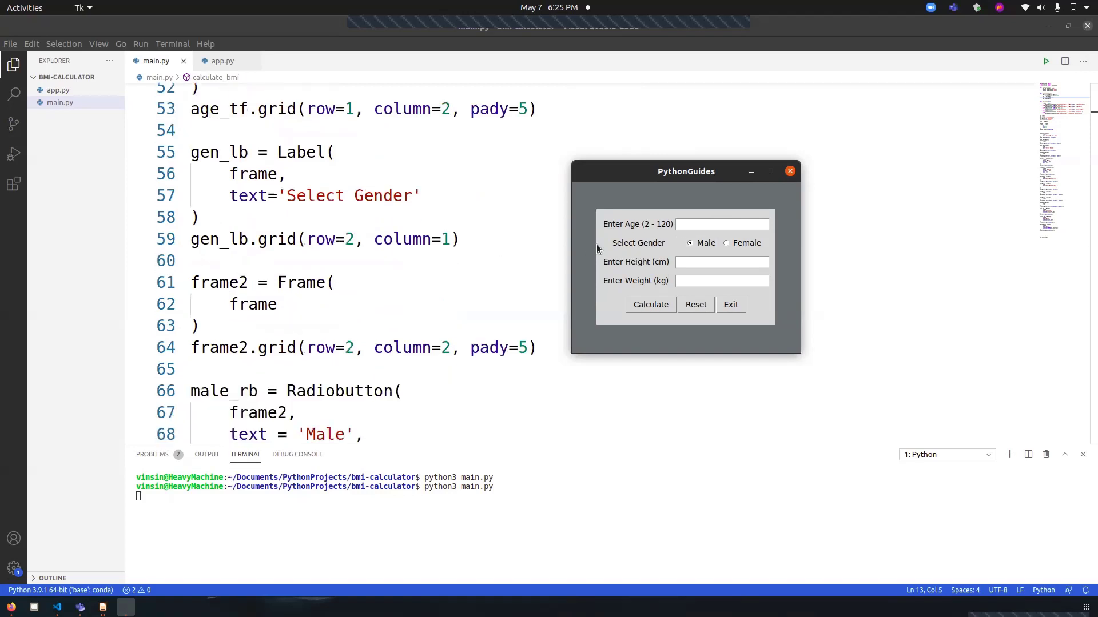
scroll("down", 3)
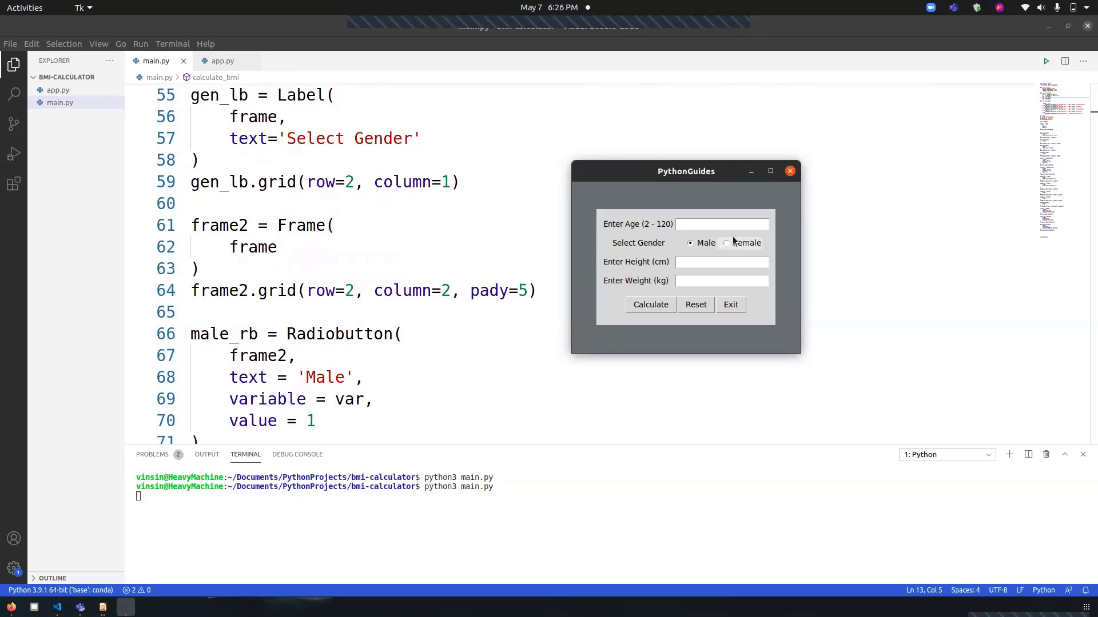
scroll("down", 3)
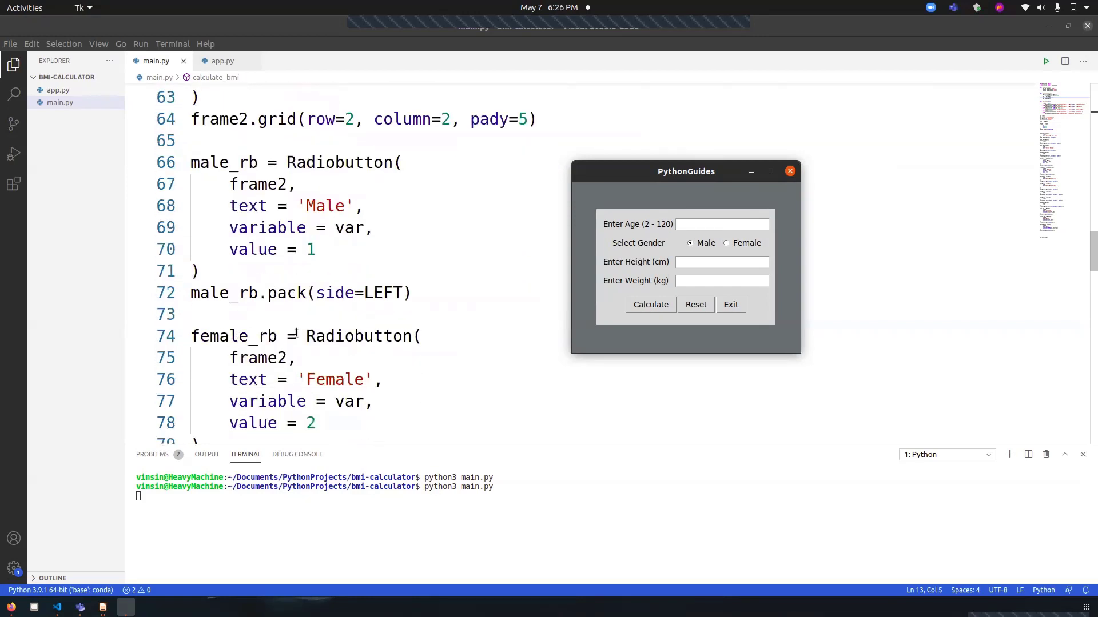
scroll("down", 3)
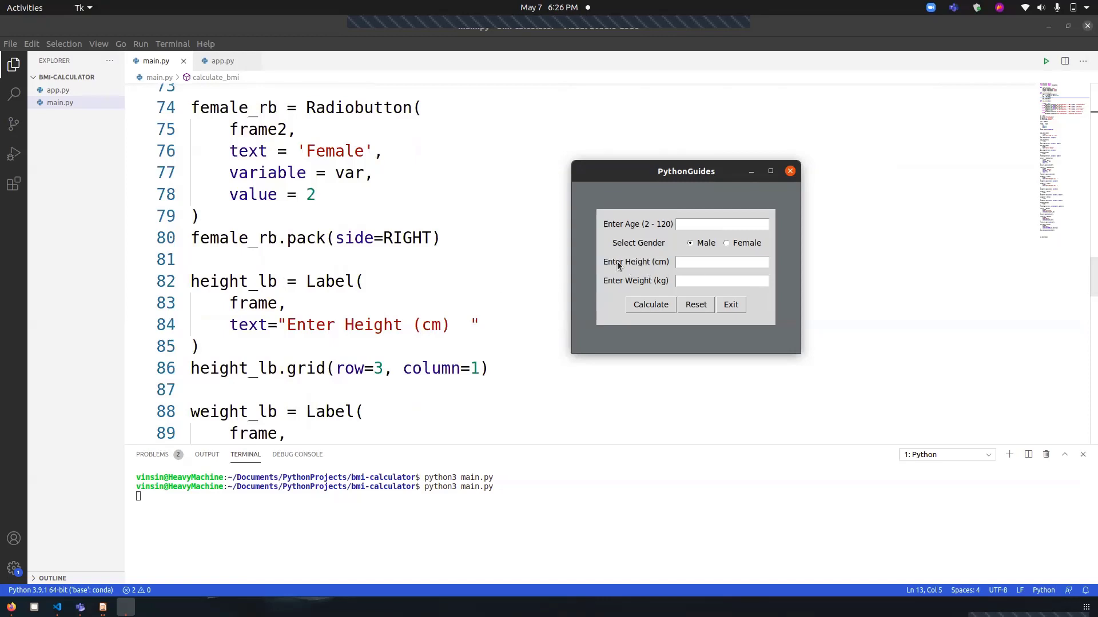
mouse_move(625, 261)
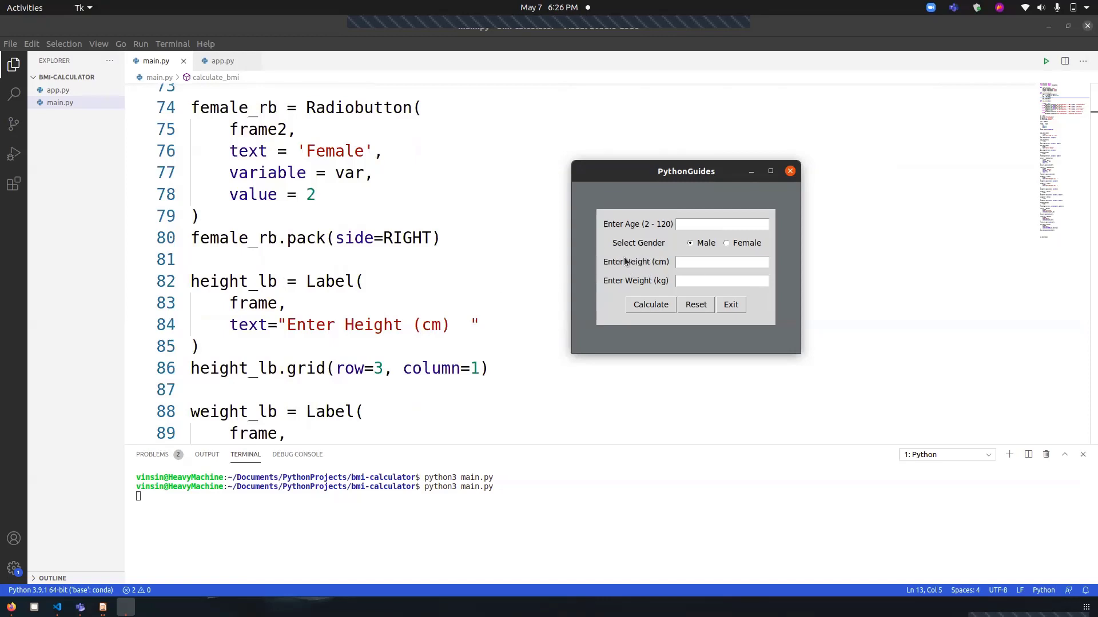
scroll("down", 3)
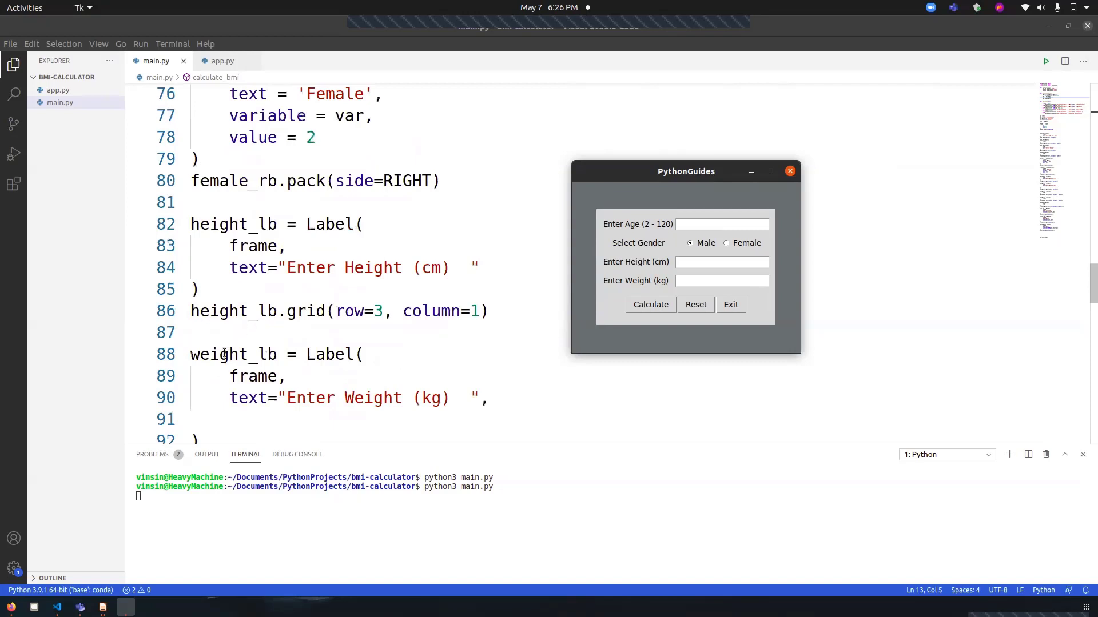
scroll("down", 3)
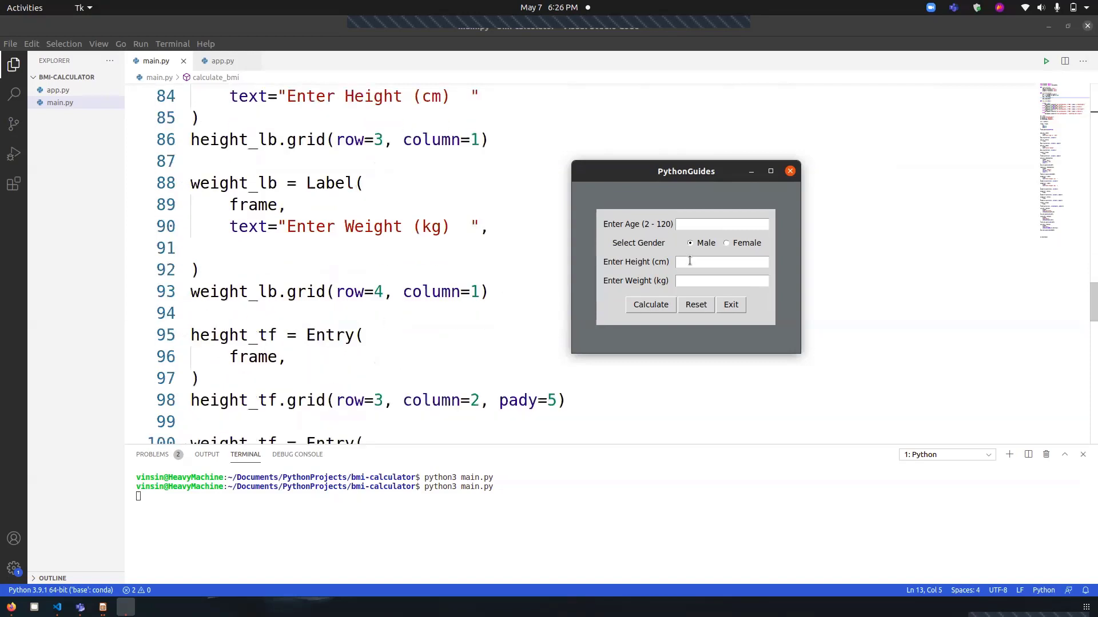
mouse_move(746, 276)
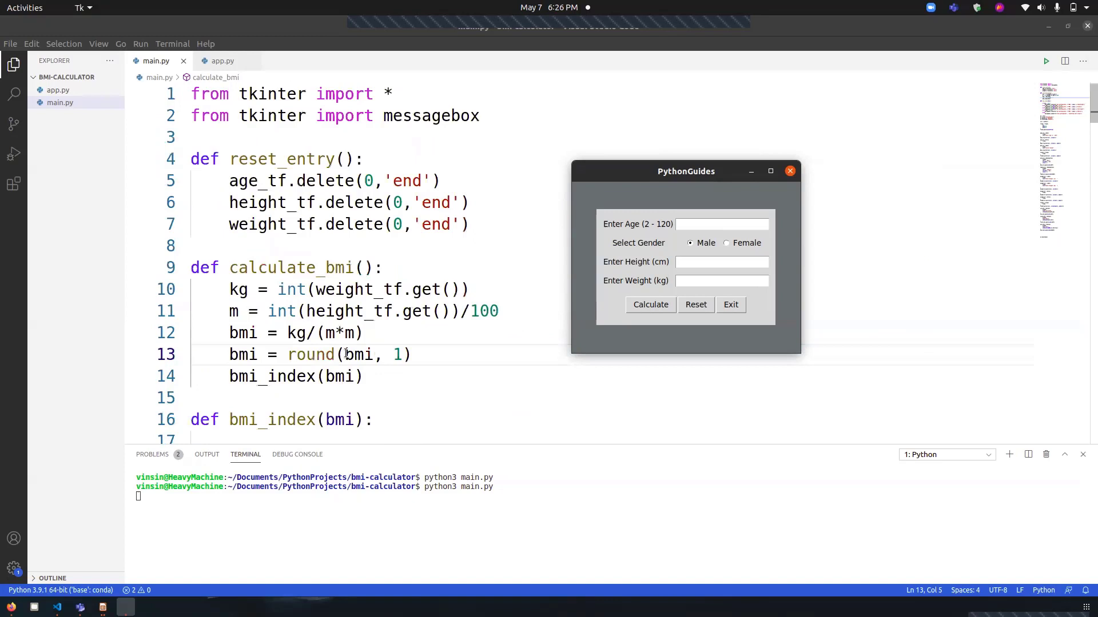
mouse_move(391, 251)
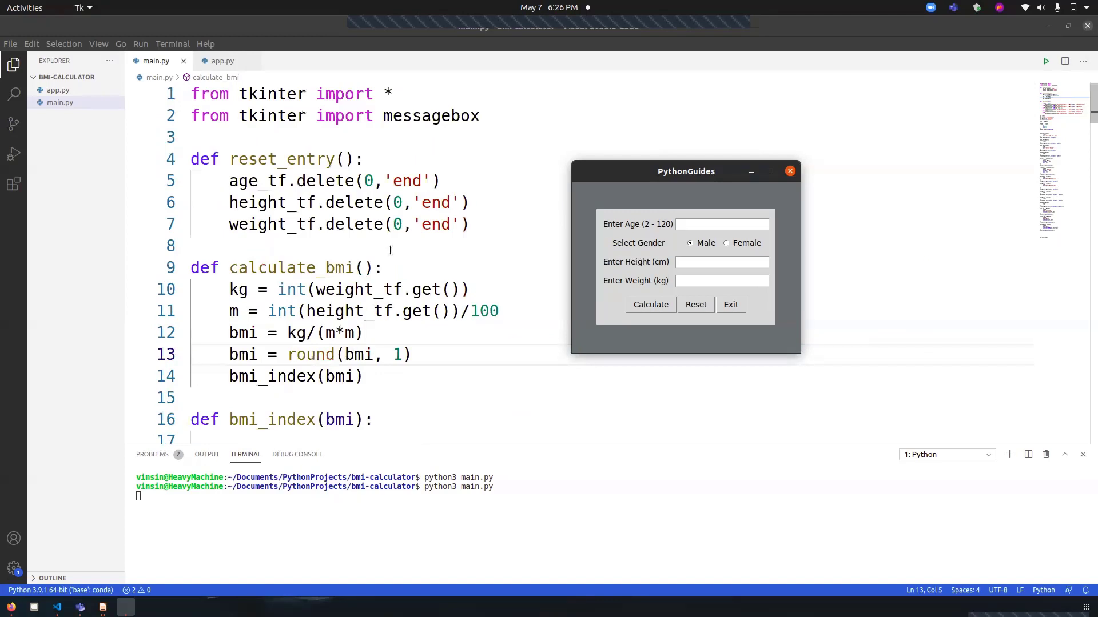
mouse_move(293, 369)
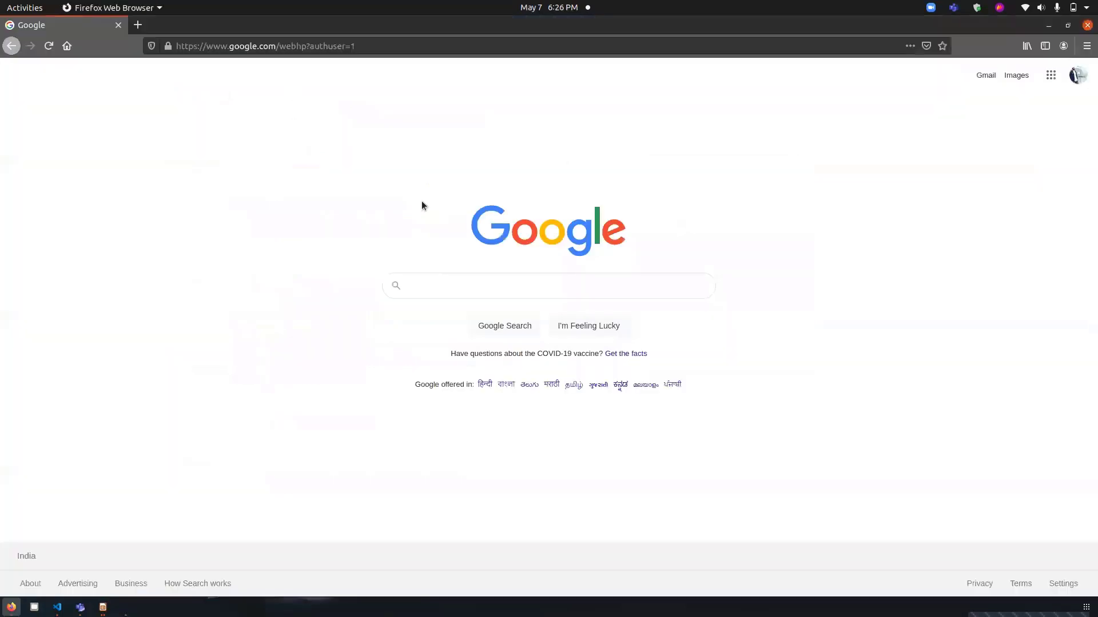
- Search Google for 'bmi calculator' in Firefox and scroll the results
type("b")
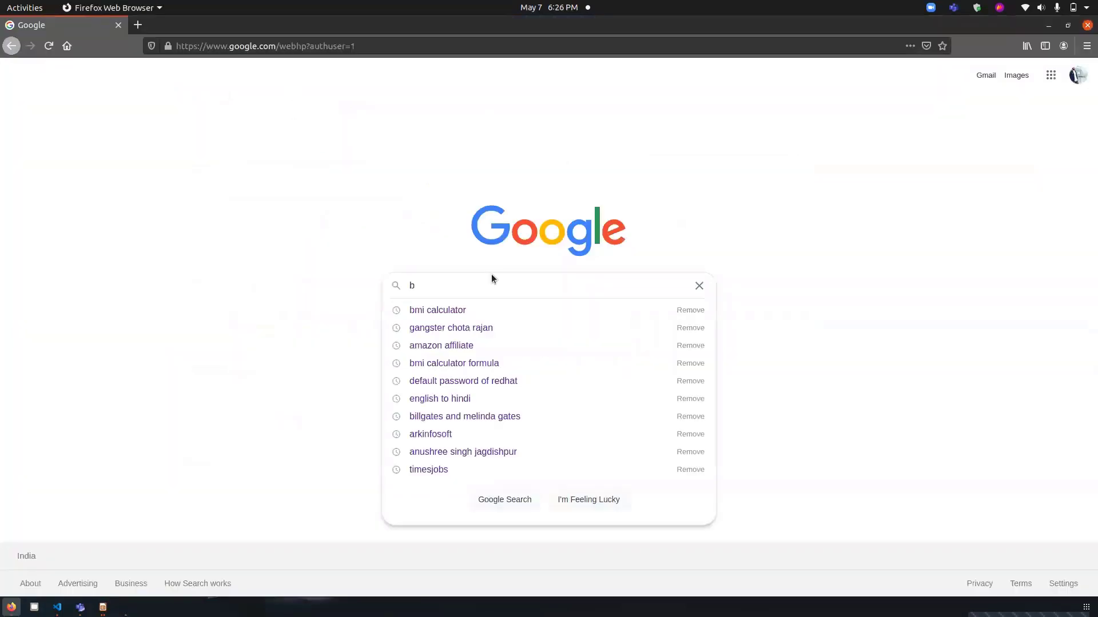
type("mi")
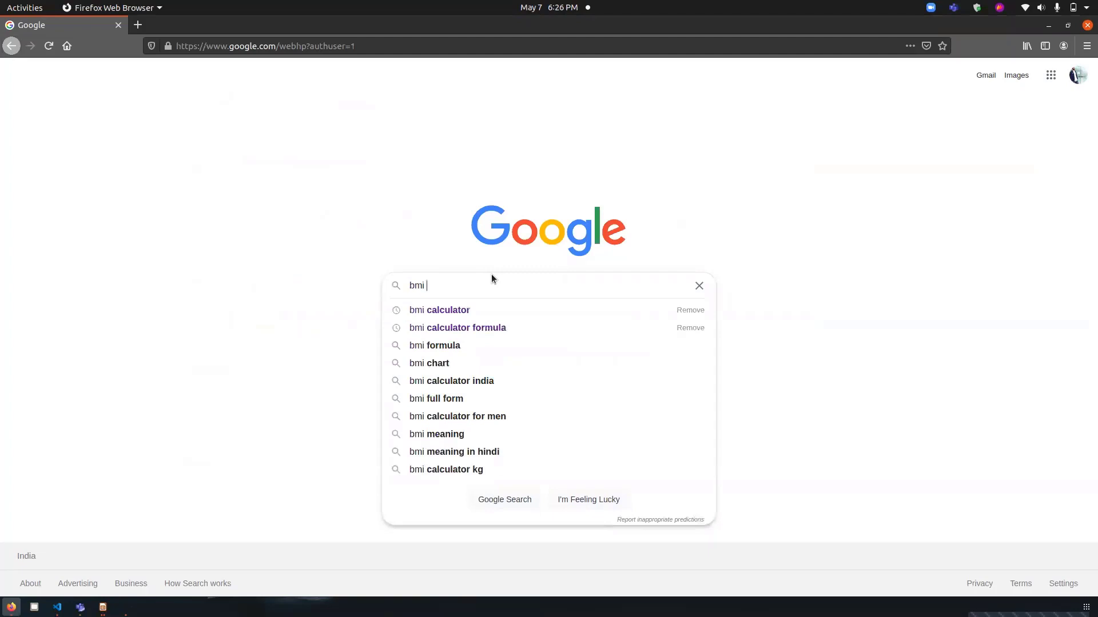
left_click(439, 310)
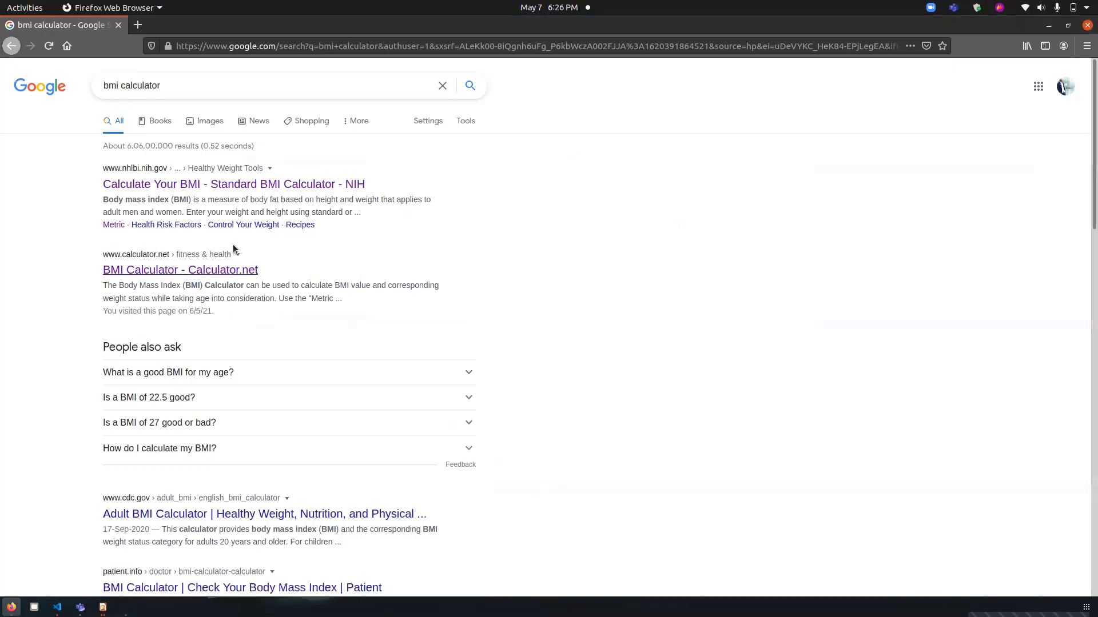
scroll("down", 3)
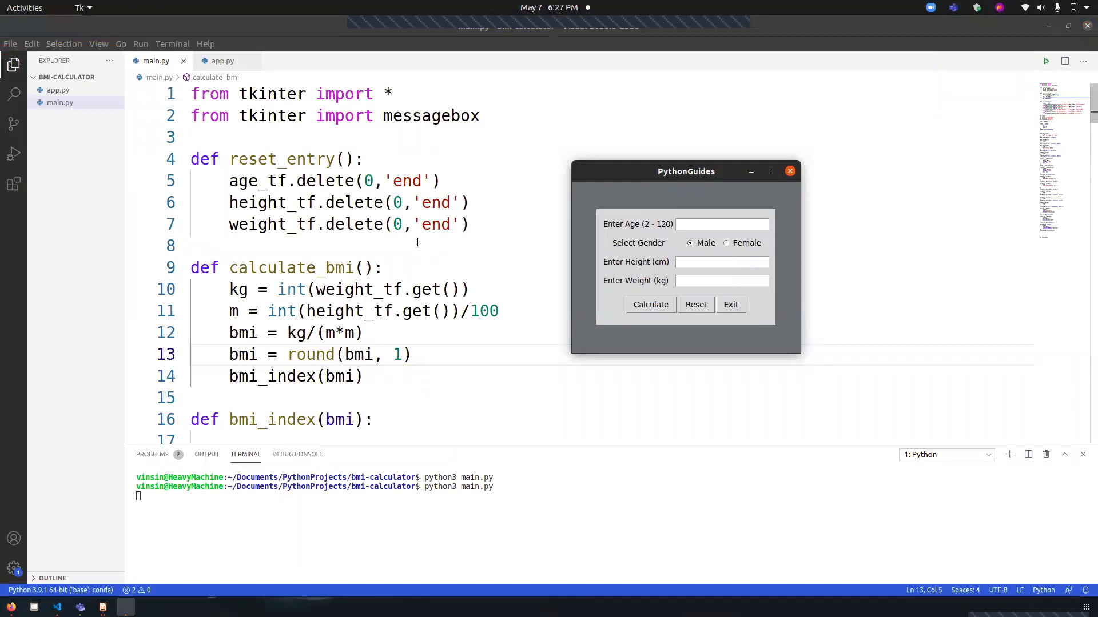
scroll("down", 3)
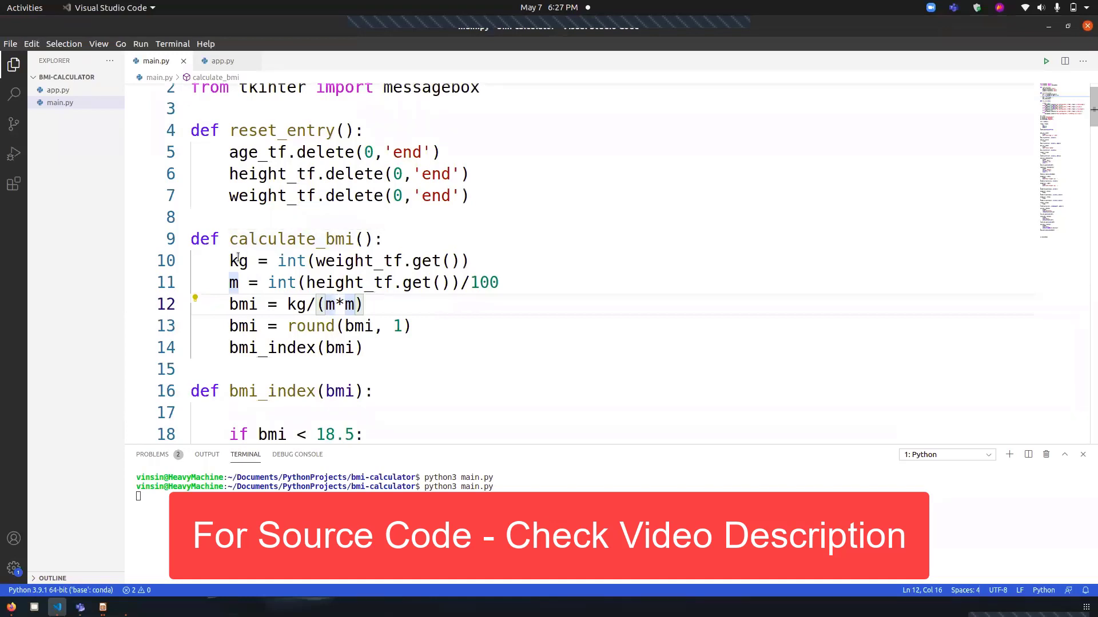
left_click(237, 261)
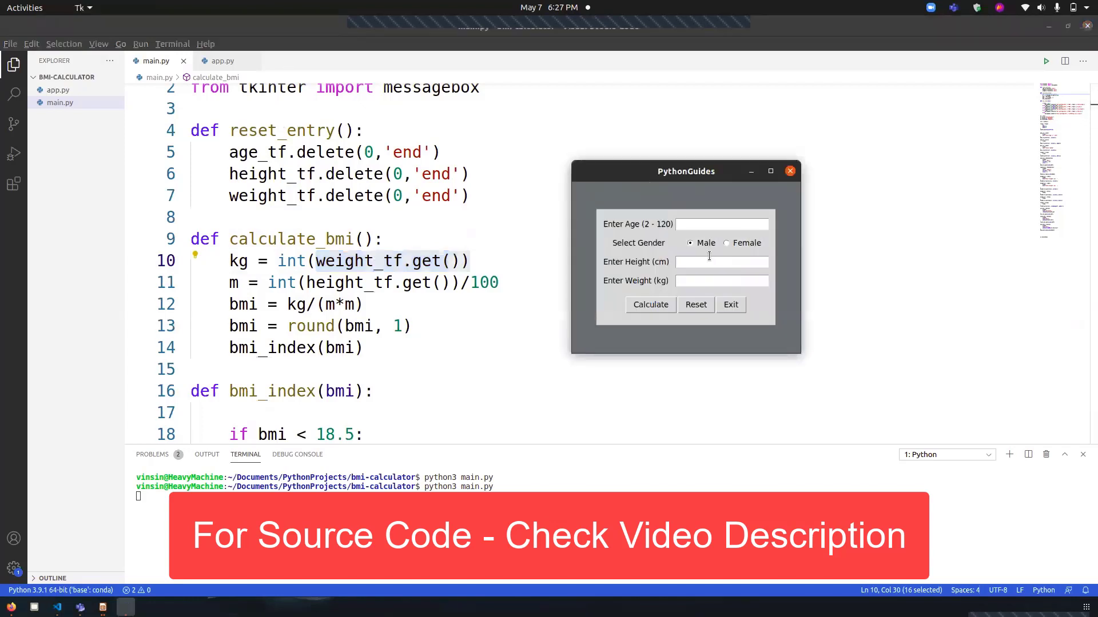
left_click(722, 261)
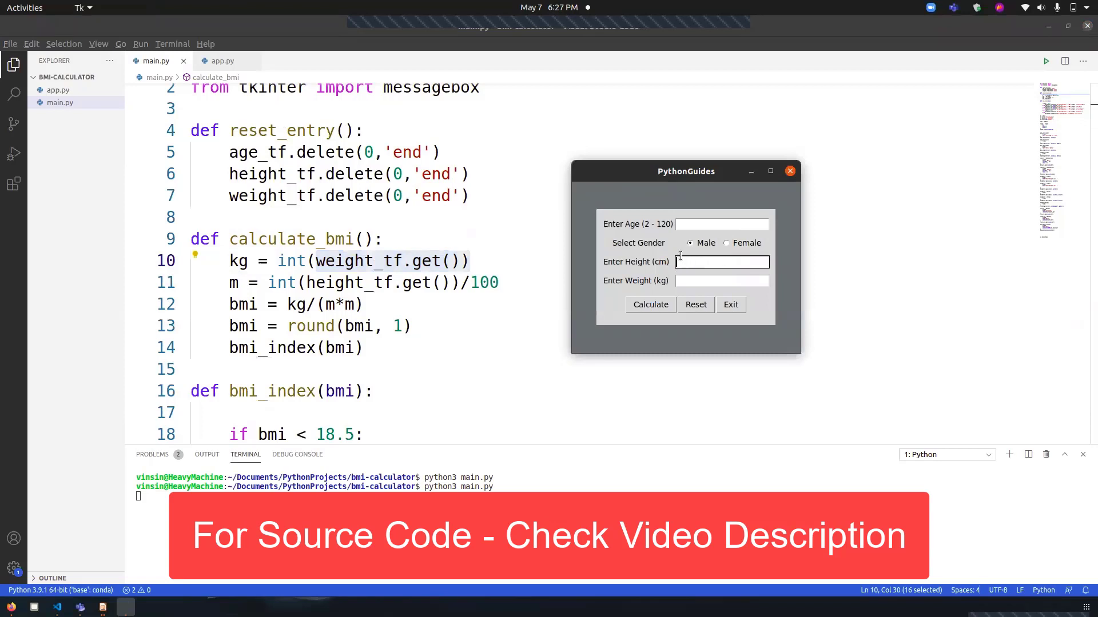
left_click(722, 260)
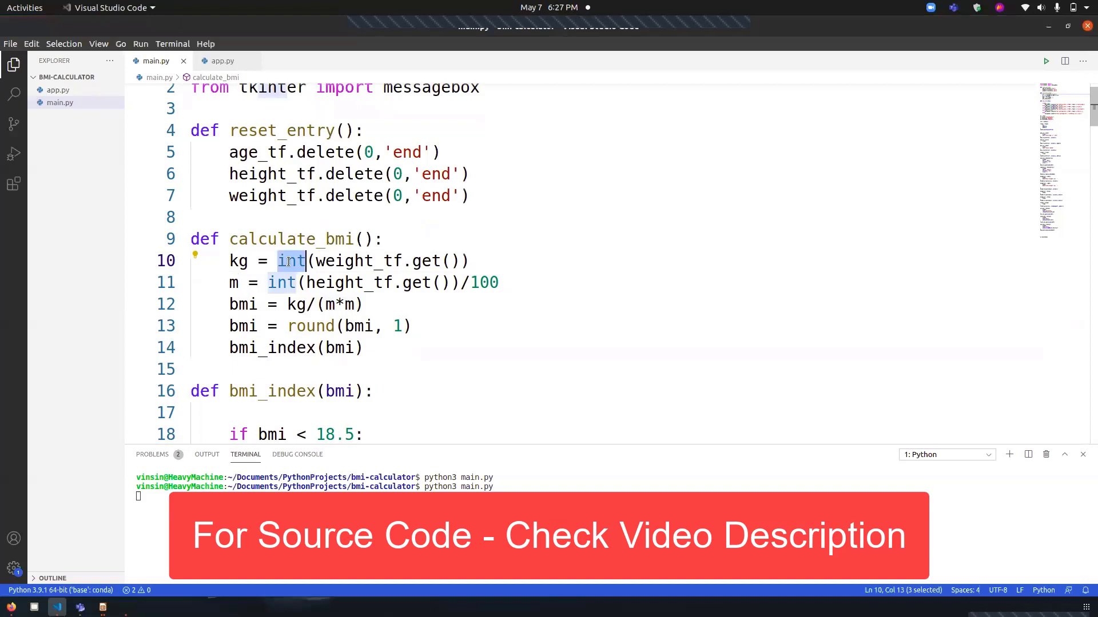
mouse_move(291, 261)
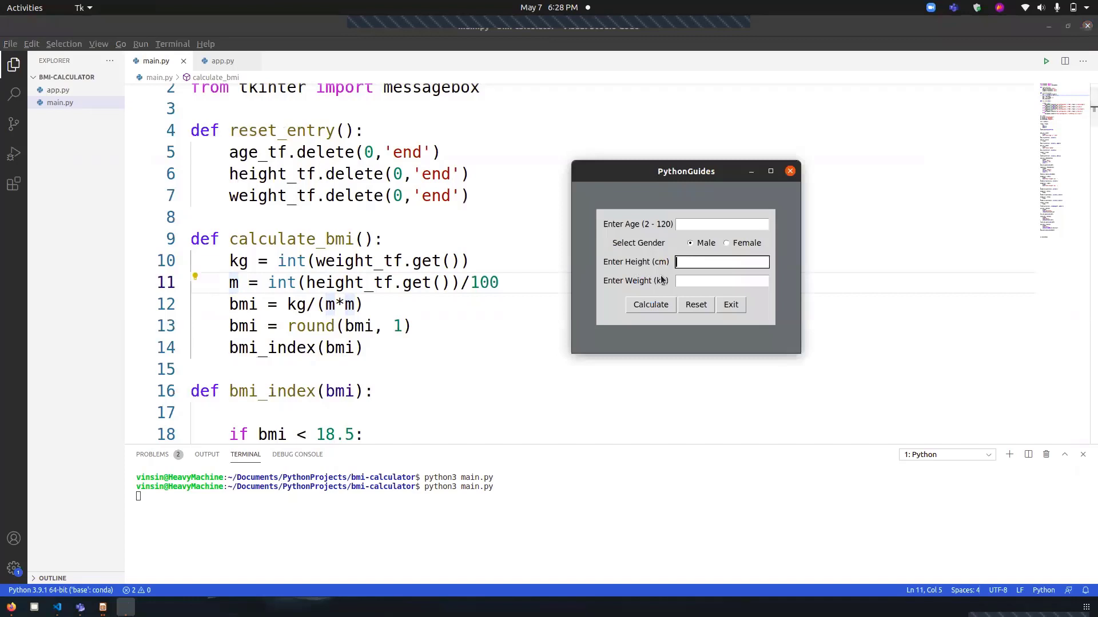
mouse_move(564, 273)
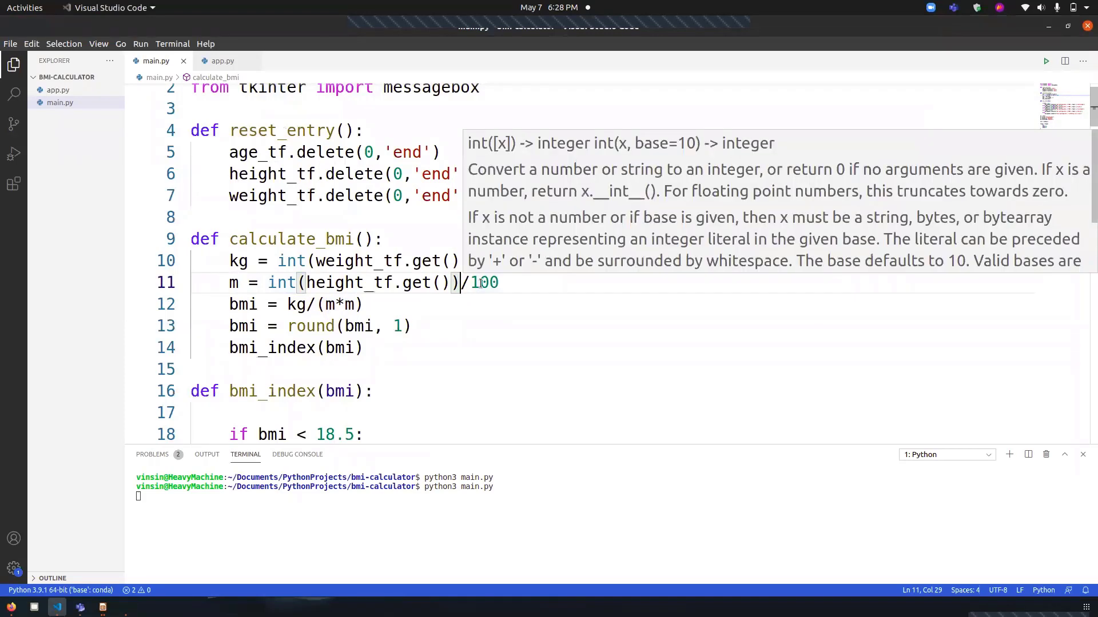
mouse_move(719, 101)
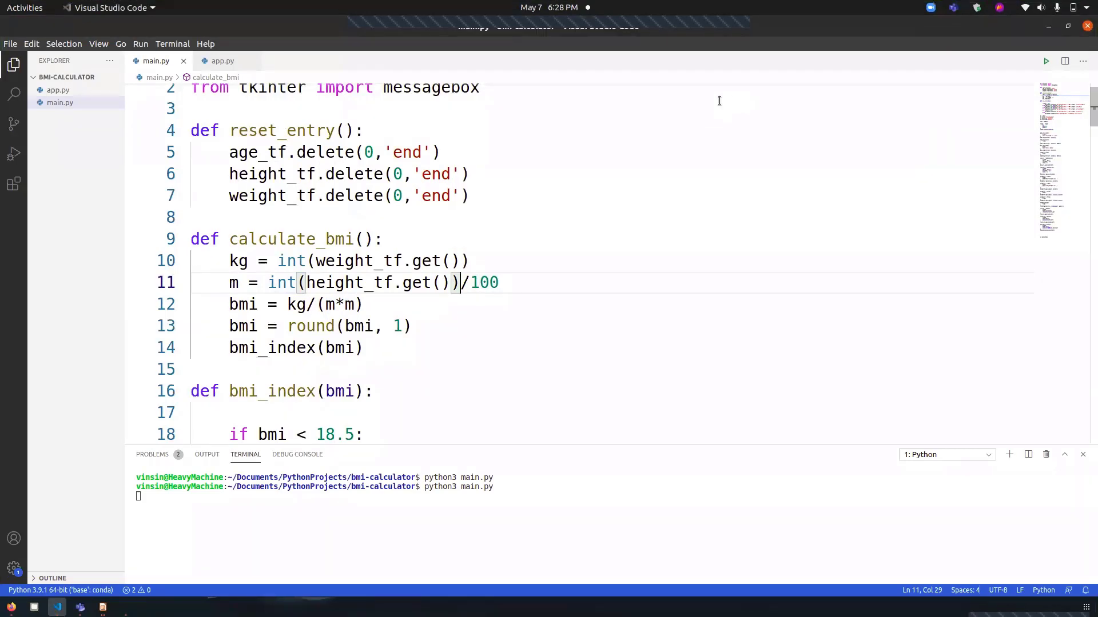
mouse_move(617, 143)
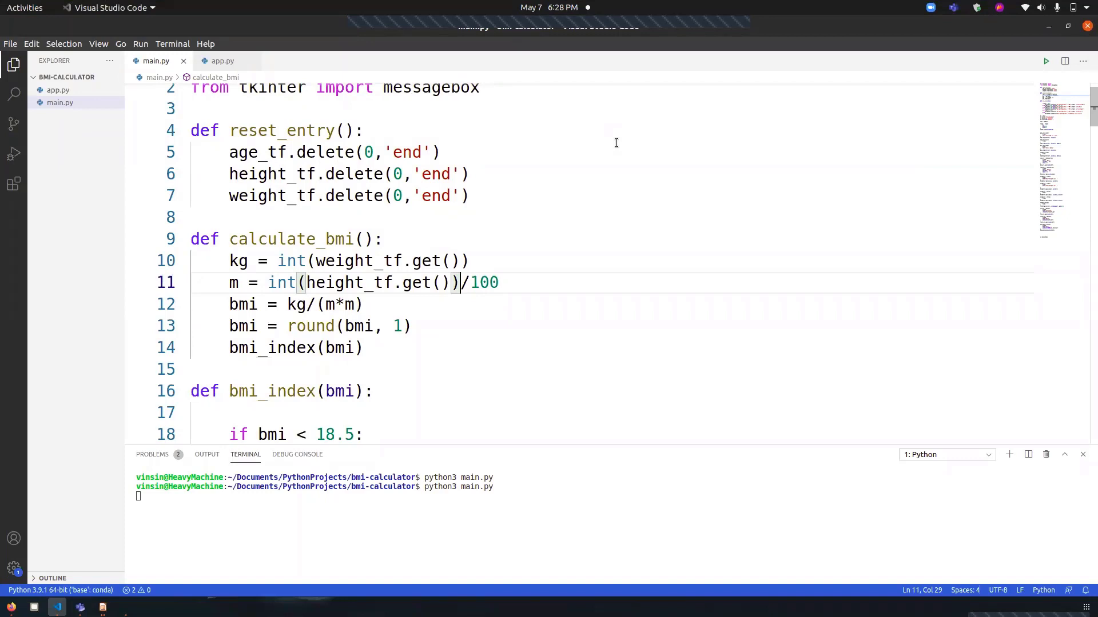
mouse_move(338, 303)
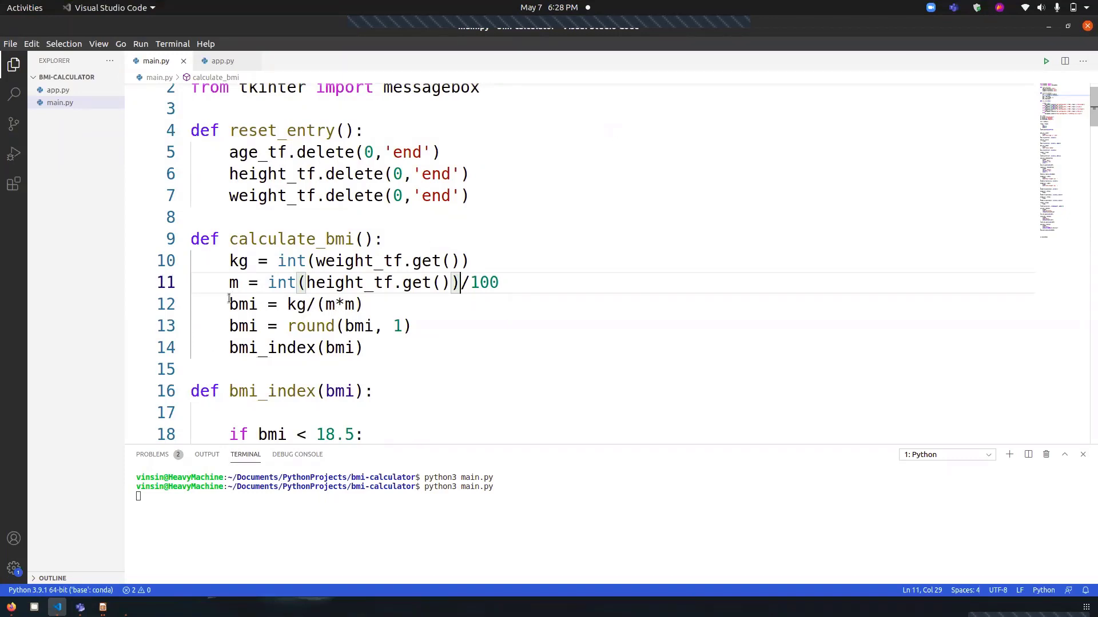
double_click(242, 304)
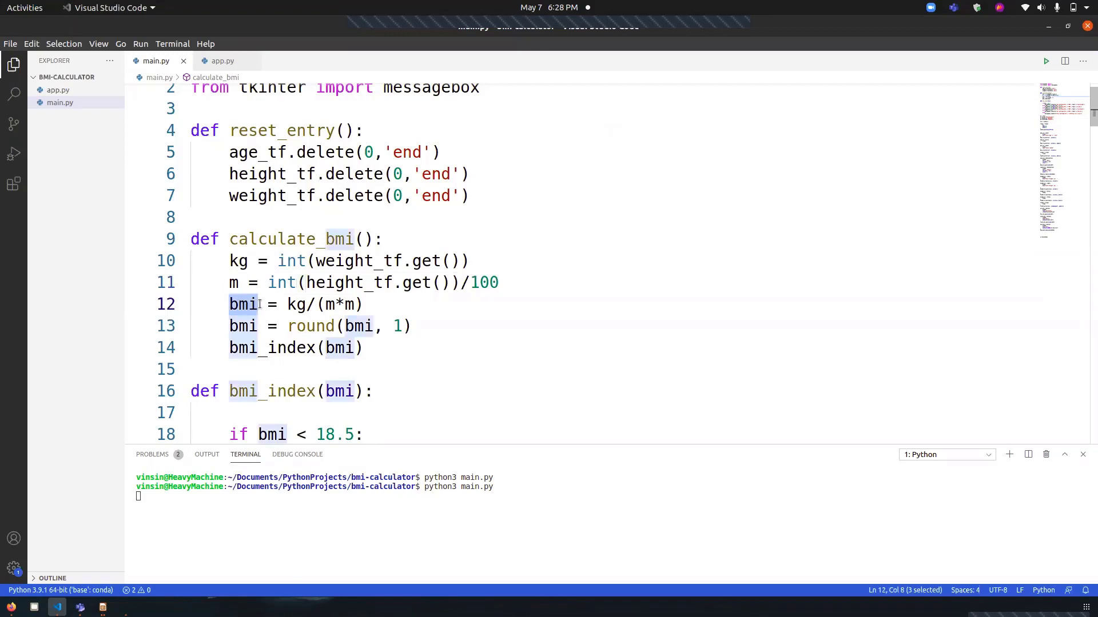
mouse_move(297, 304)
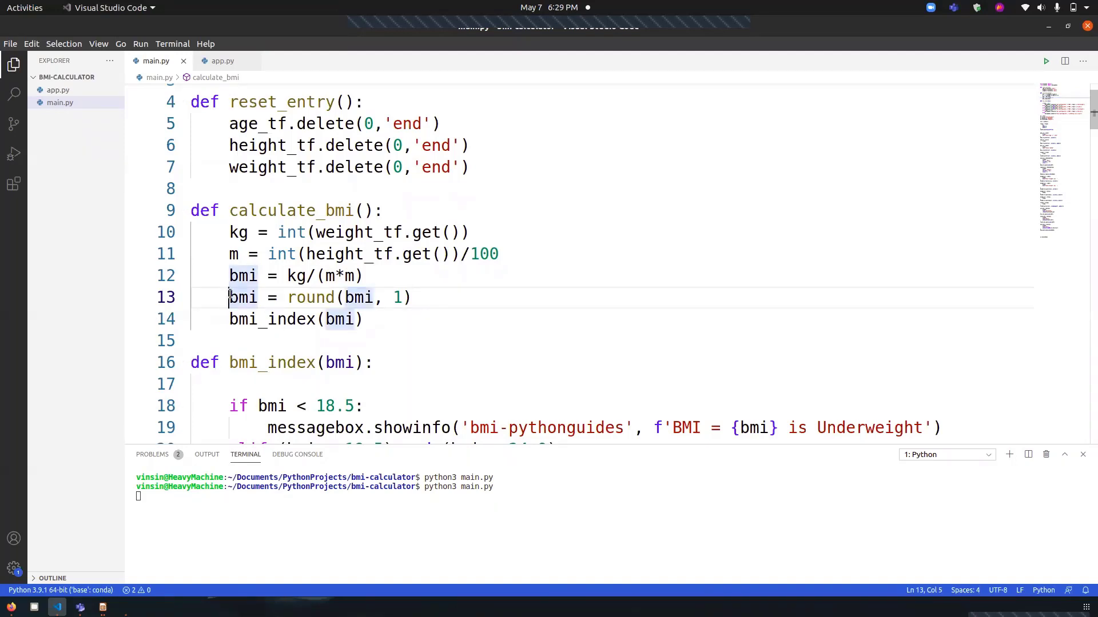
type("#")
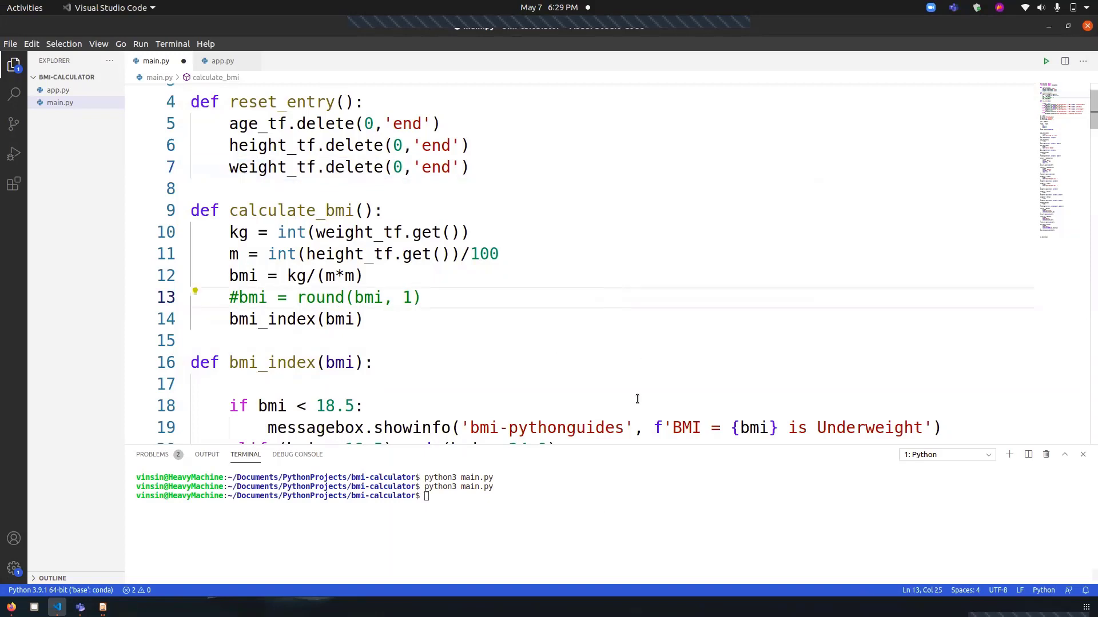
- Relaunch main.py, enter height 180 and weight 65, get the unrounded 20.0617… Normal result and dismiss it
type("python3 main.py")
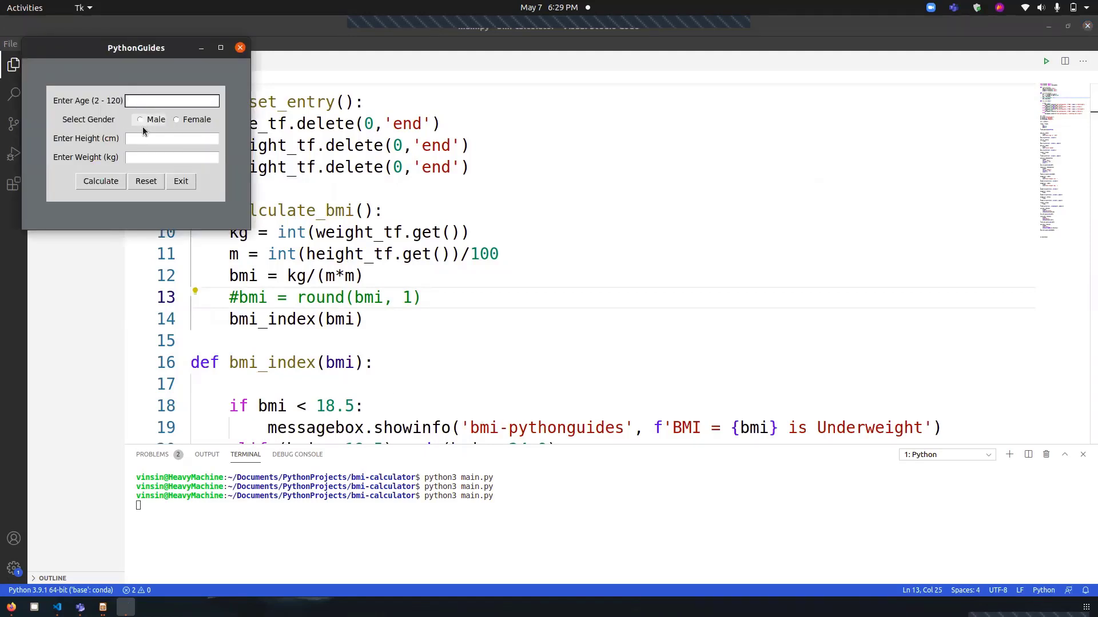
left_click(172, 138)
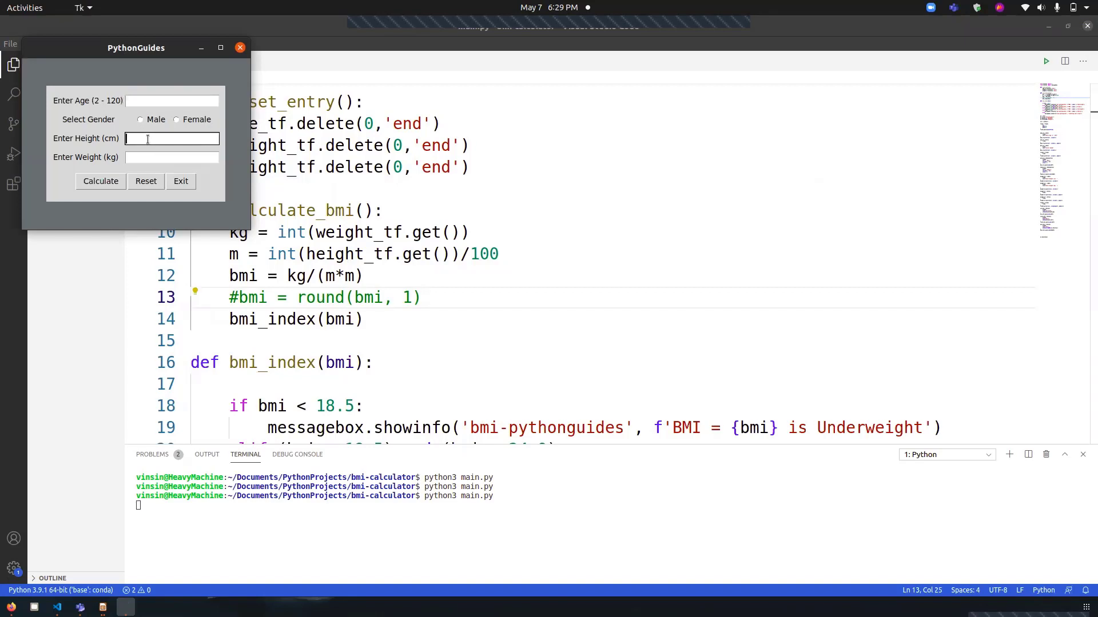
type("180")
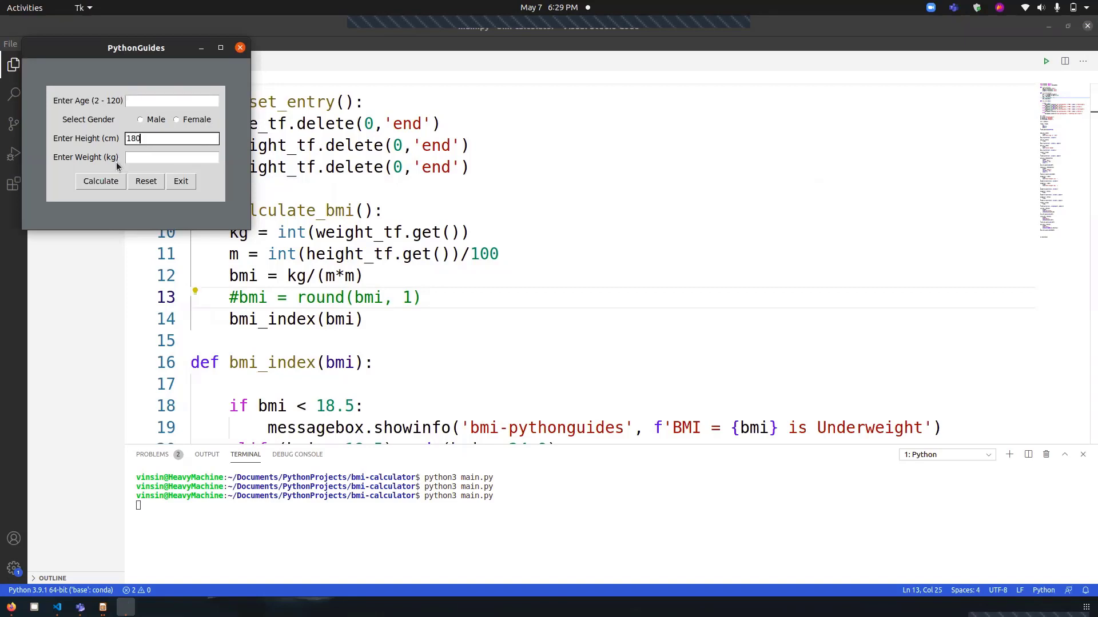
type("6")
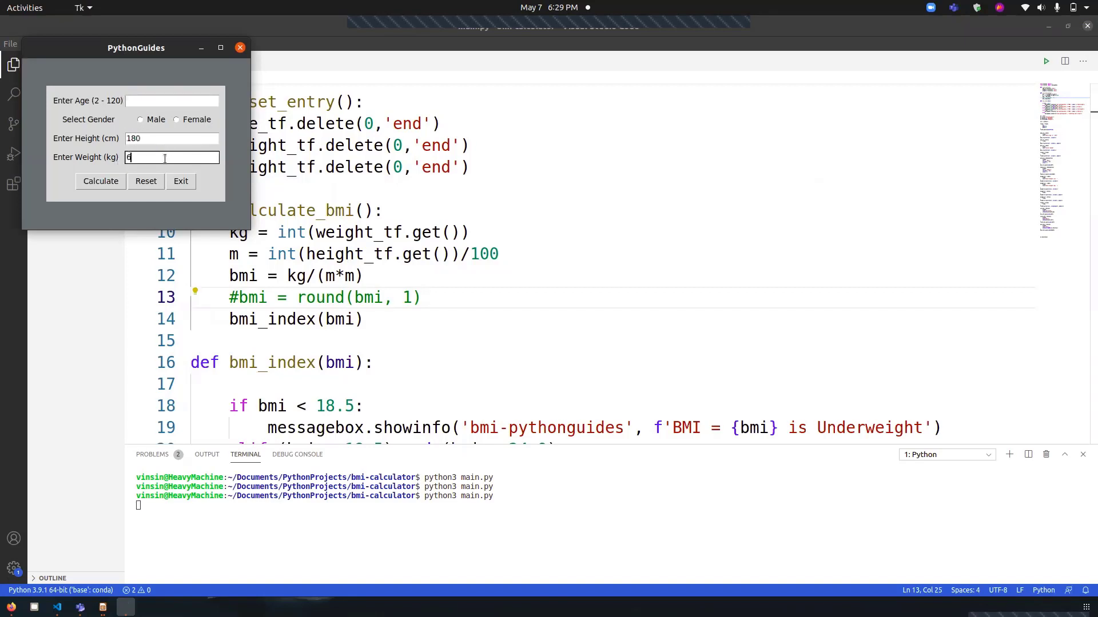
left_click(101, 180)
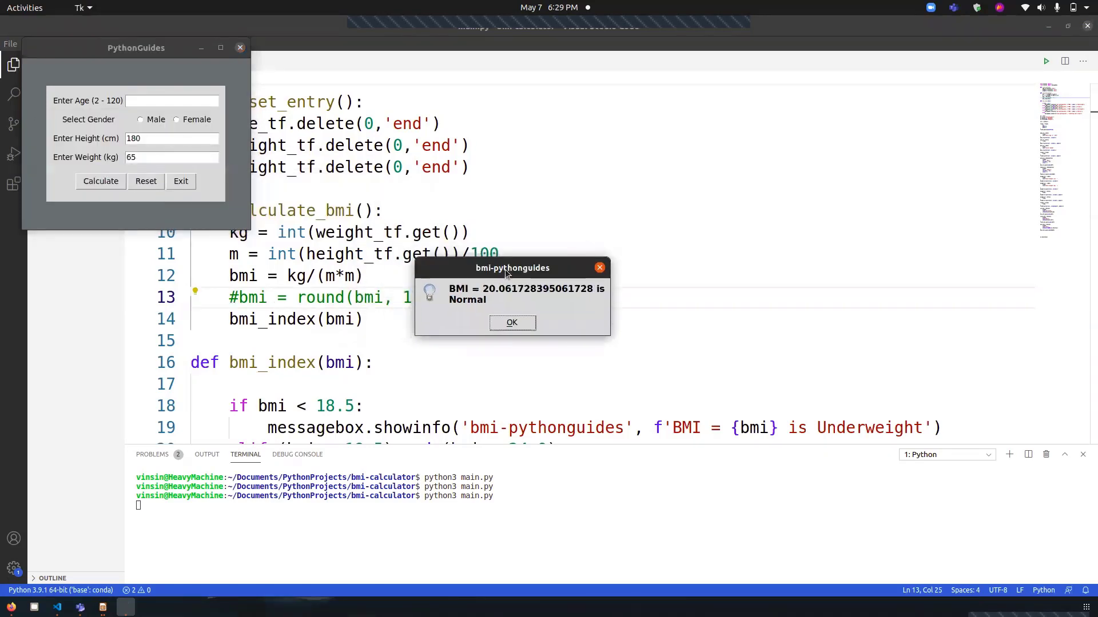
mouse_move(564, 242)
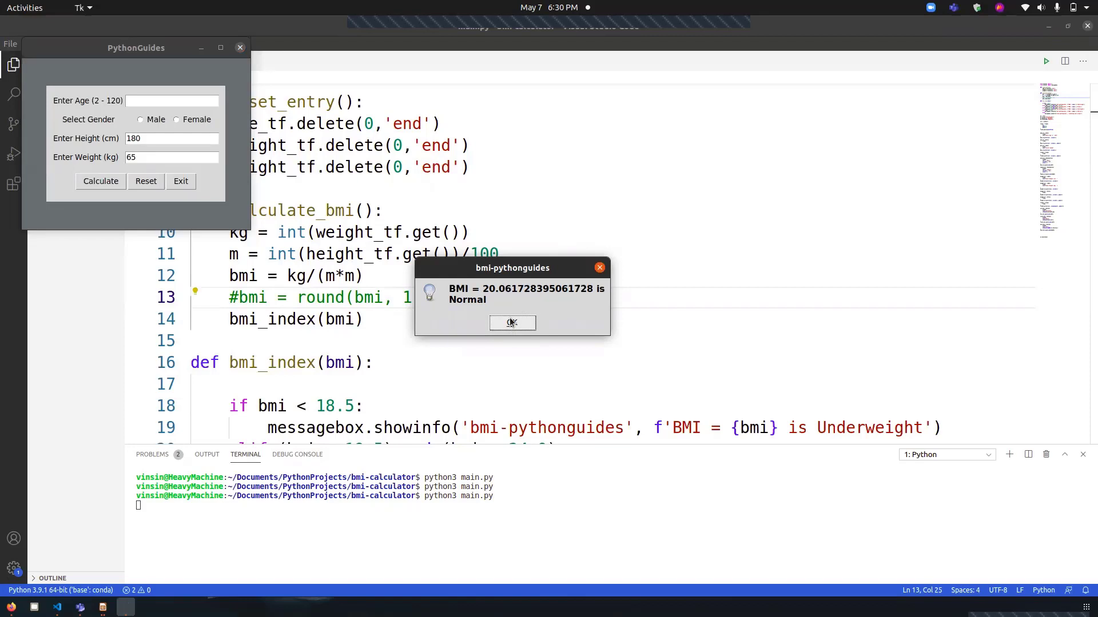
left_click(513, 322)
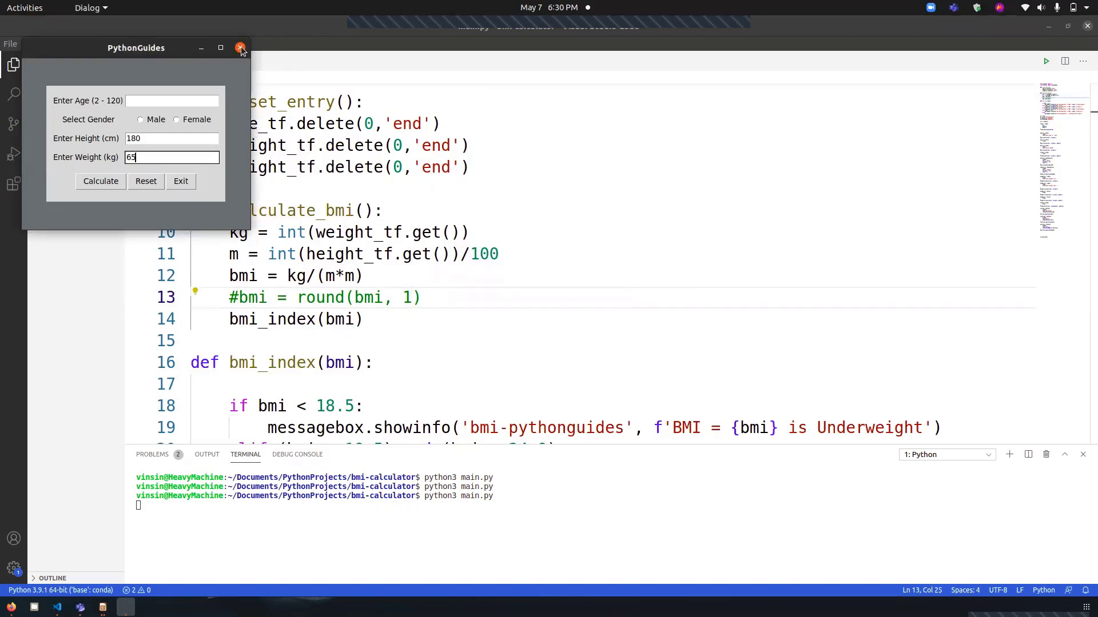
- Close the app, restore the rounding line, rerun with 180 and 65 to get BMI = 20.1 is Normal
left_click(240, 48)
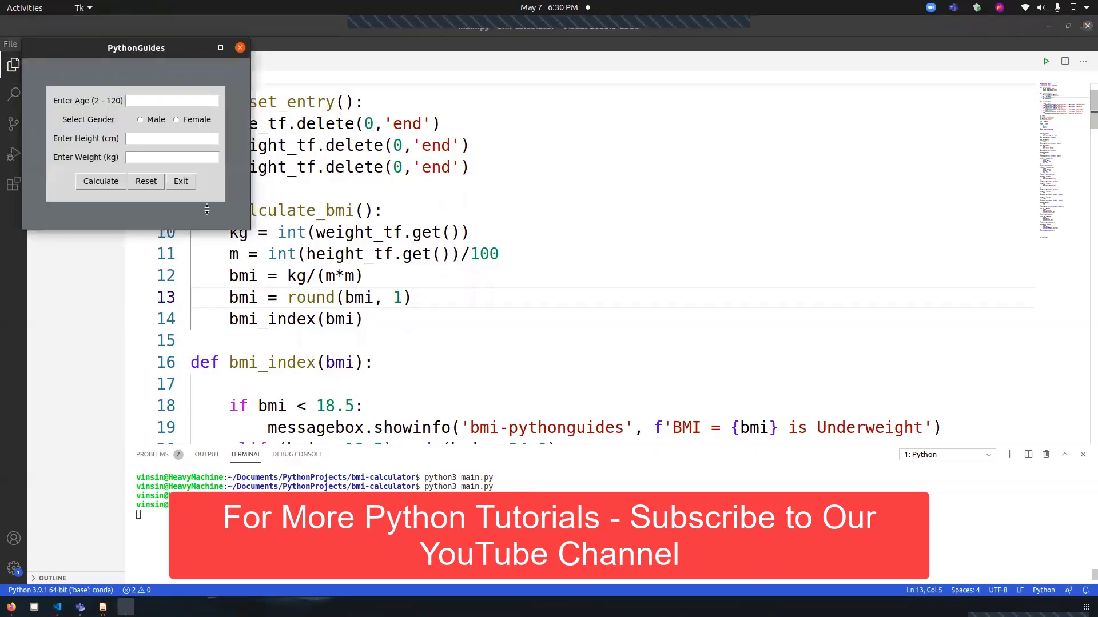
type("1")
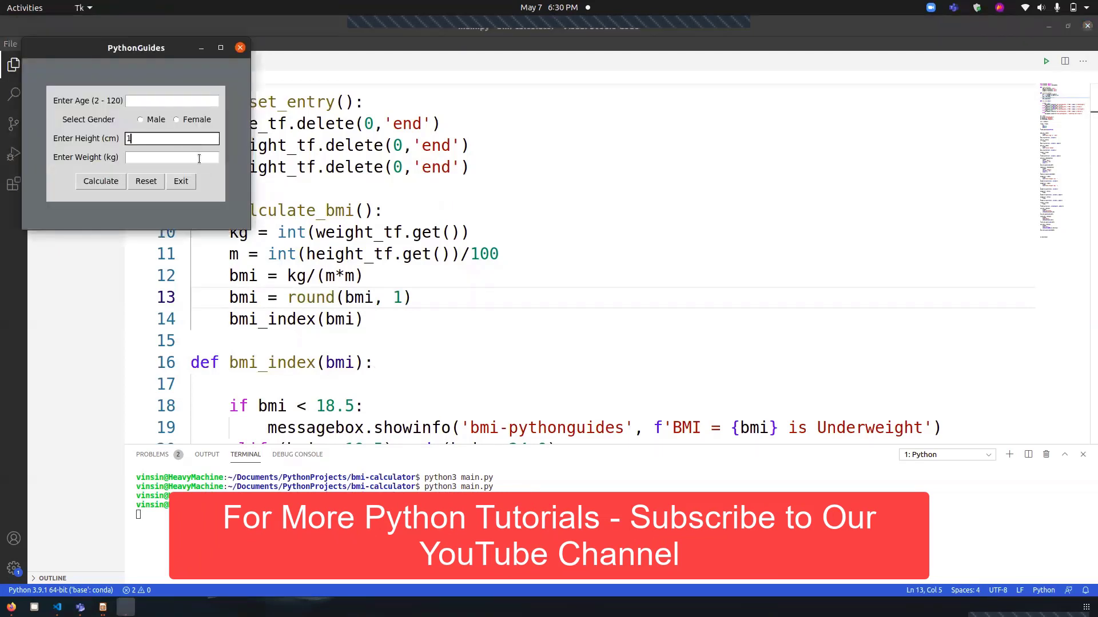
type("80")
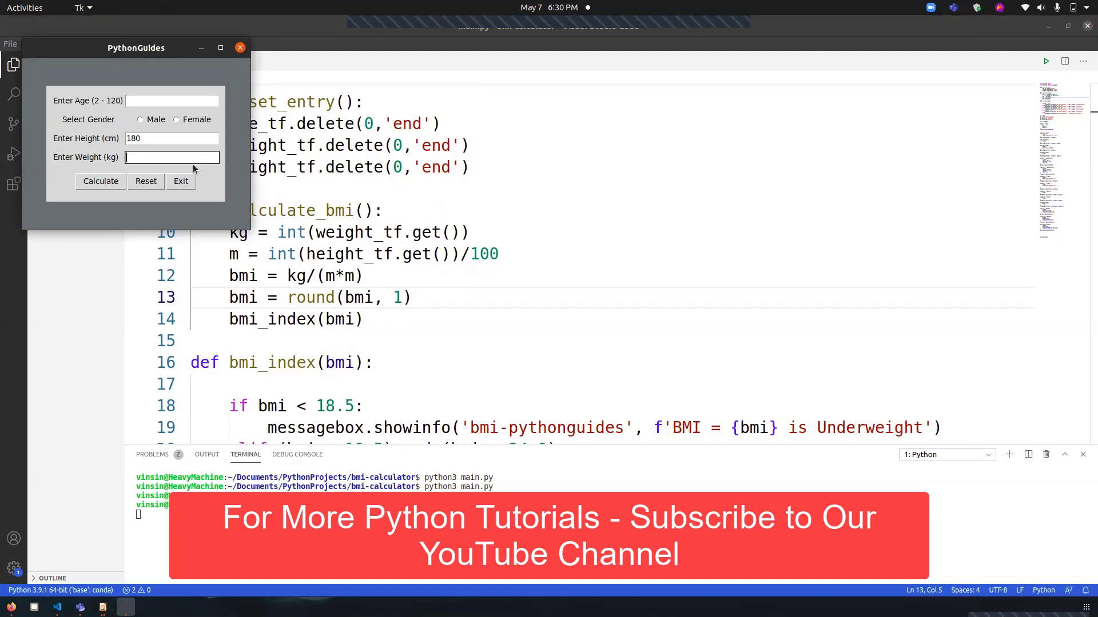
left_click(101, 180)
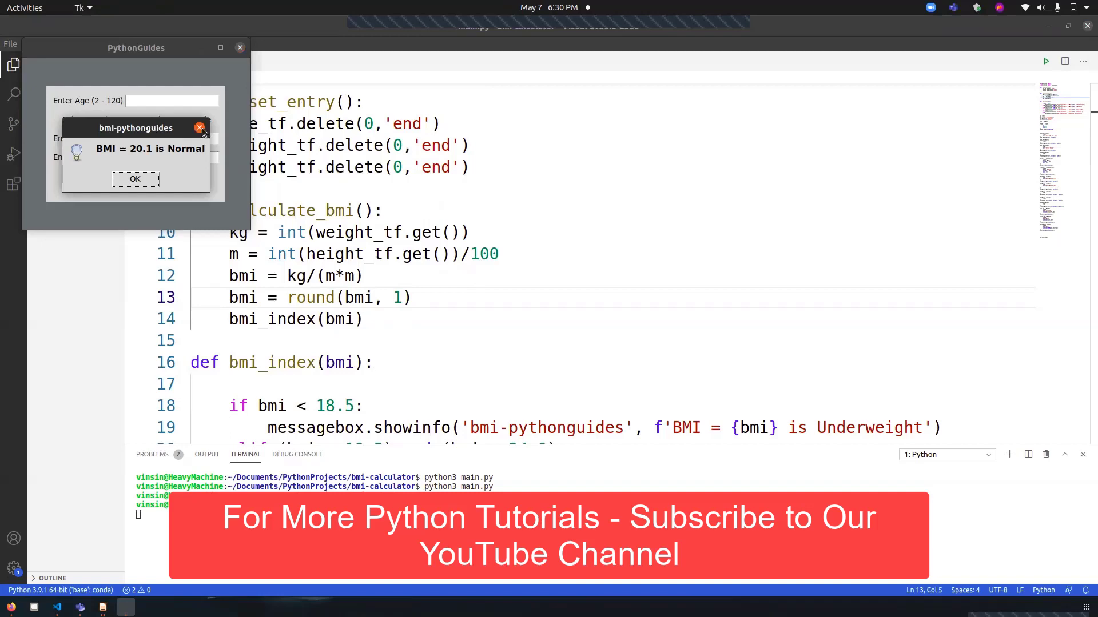
left_click(135, 179)
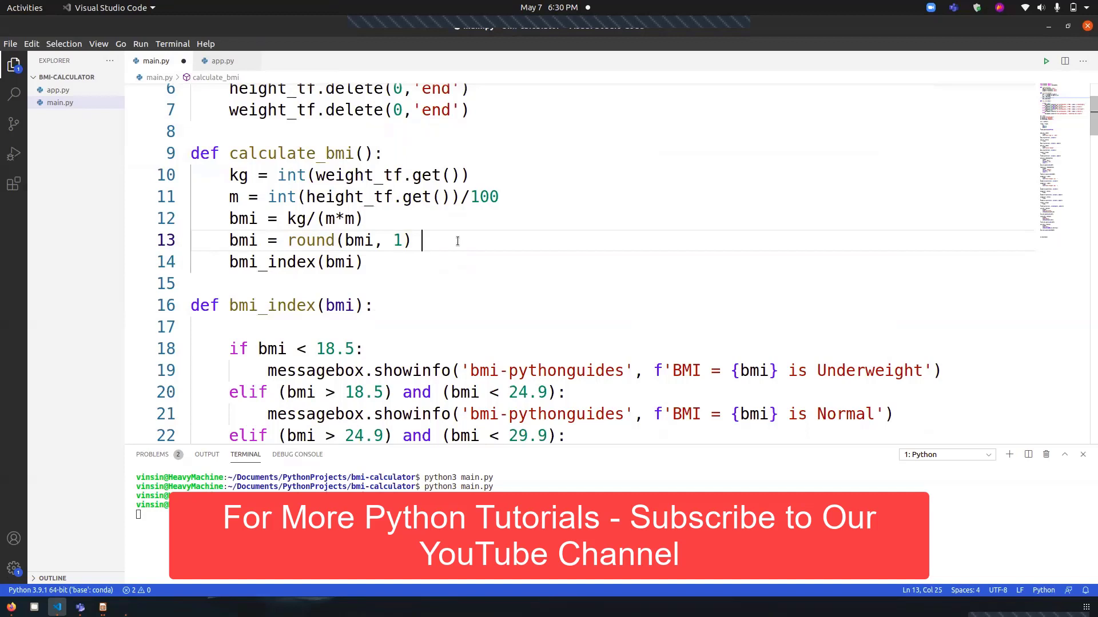
- Add the comment '# 20.1' after round(bmi, 1) on line 13
type("#")
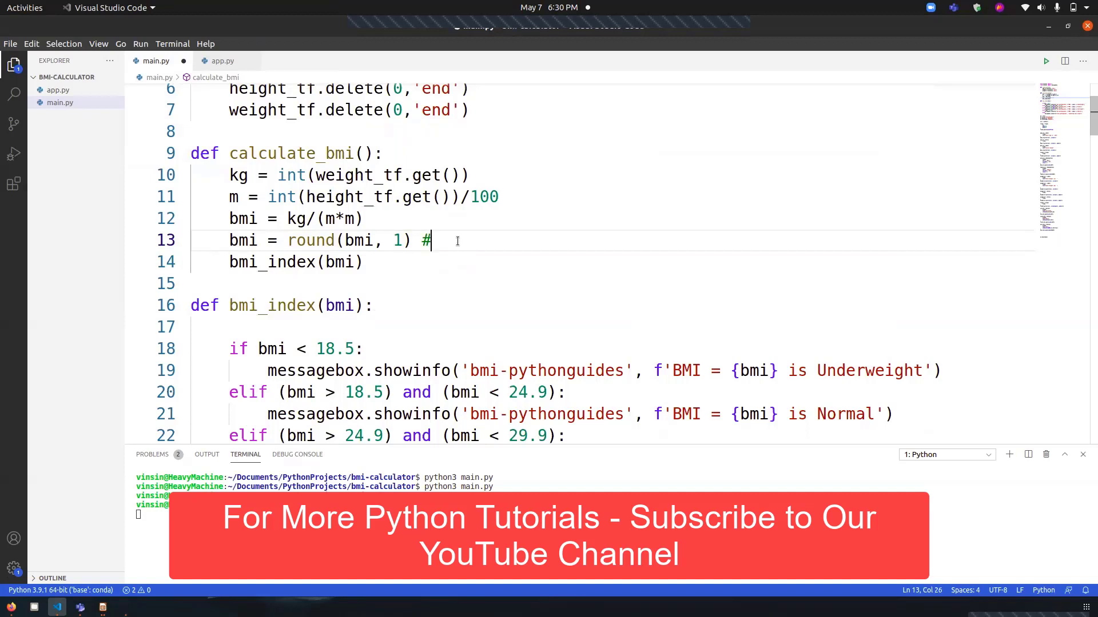
type("20")
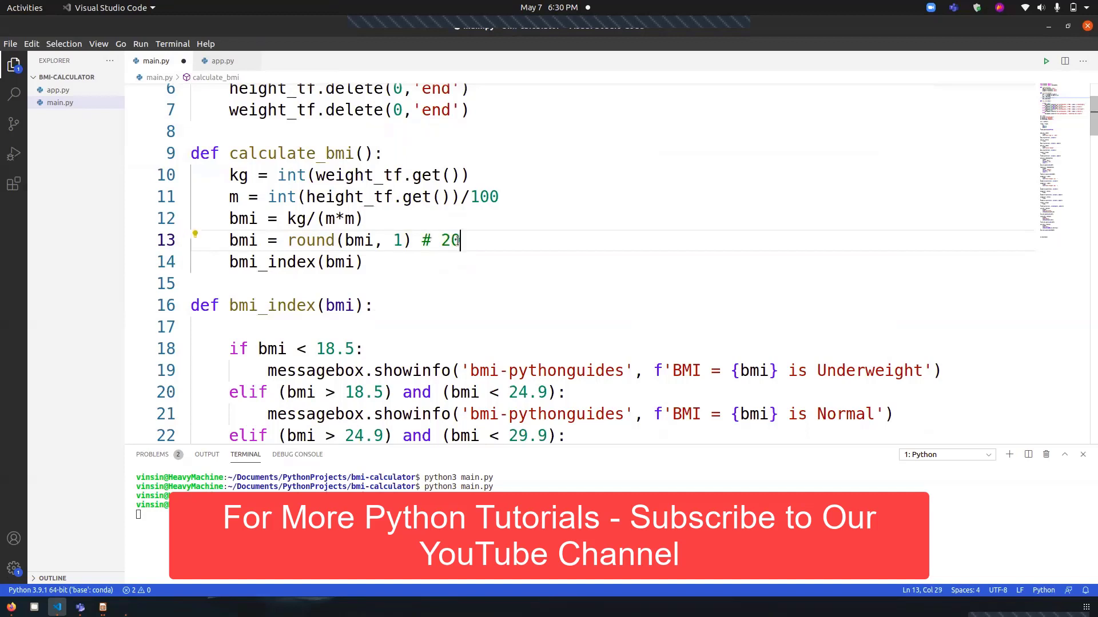
type(".1")
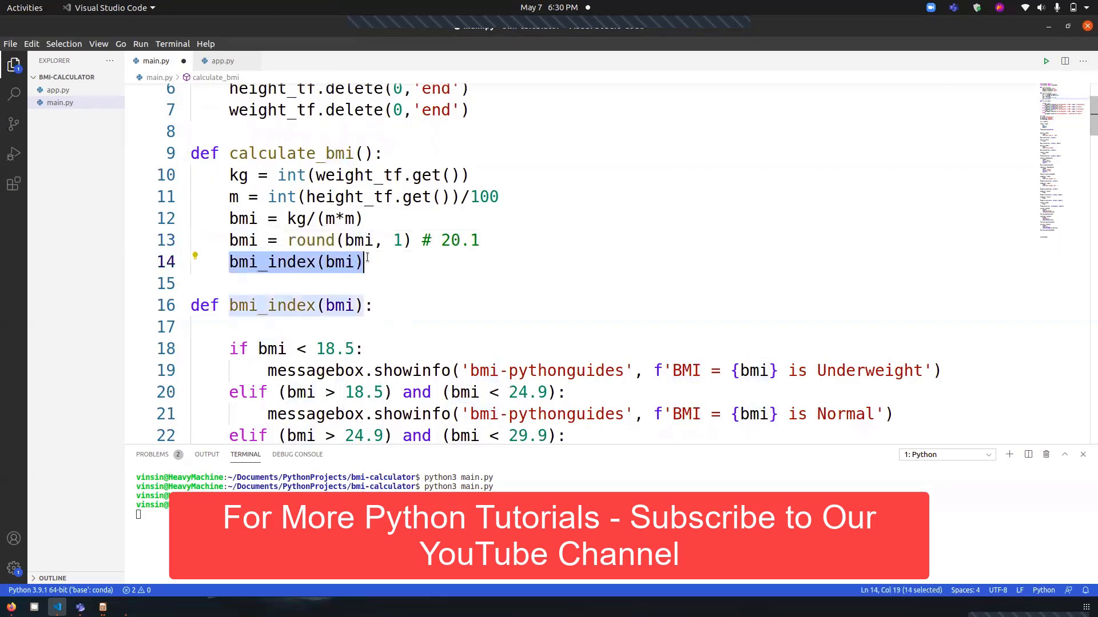
mouse_move(357, 270)
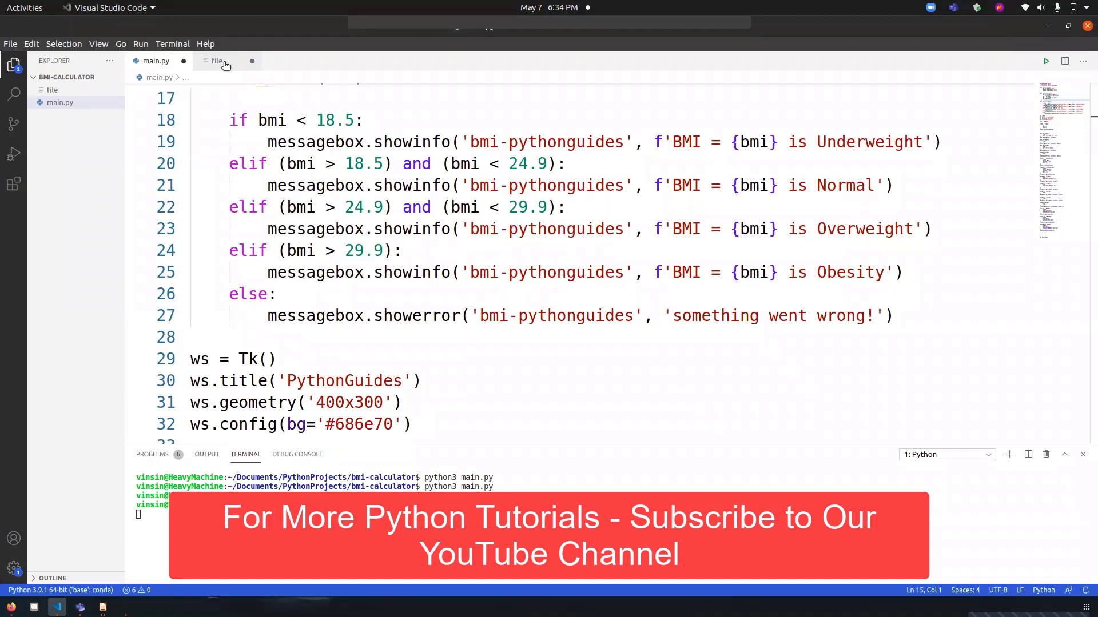
- Put the Underweight, Normal, Overweight and Obesity ranges in the new file, then return to main.py
left_click(217, 61)
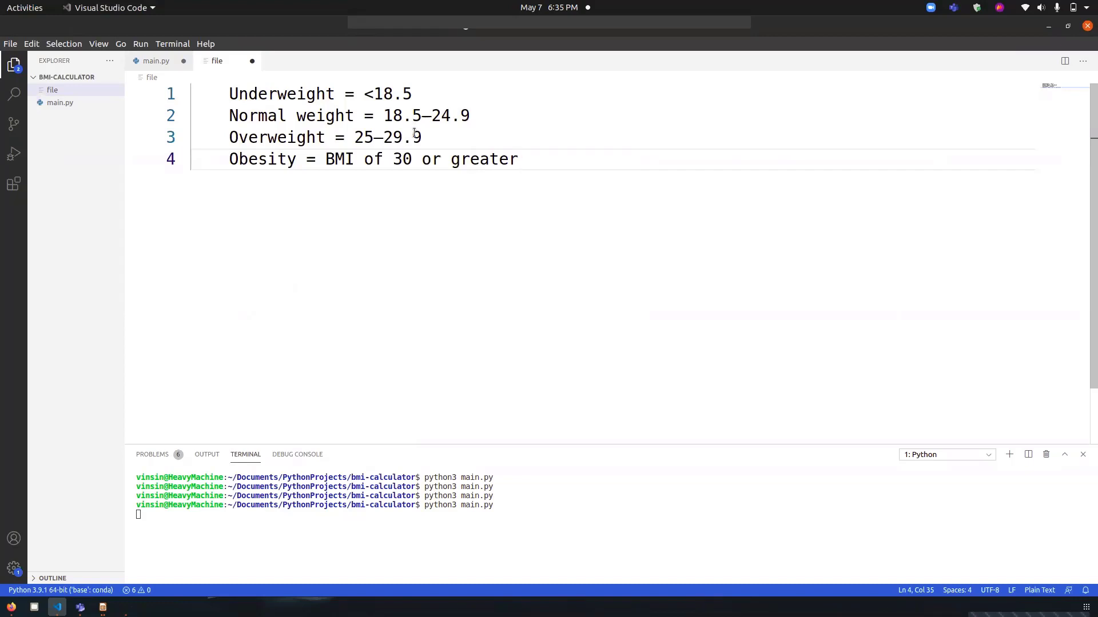
left_click(516, 159)
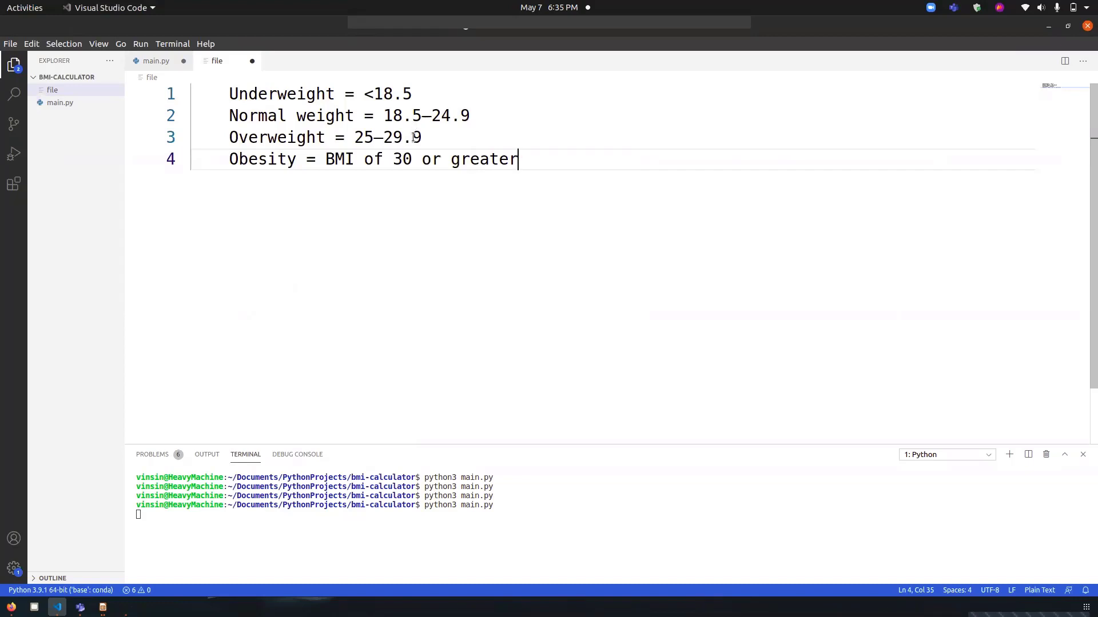
mouse_move(441, 145)
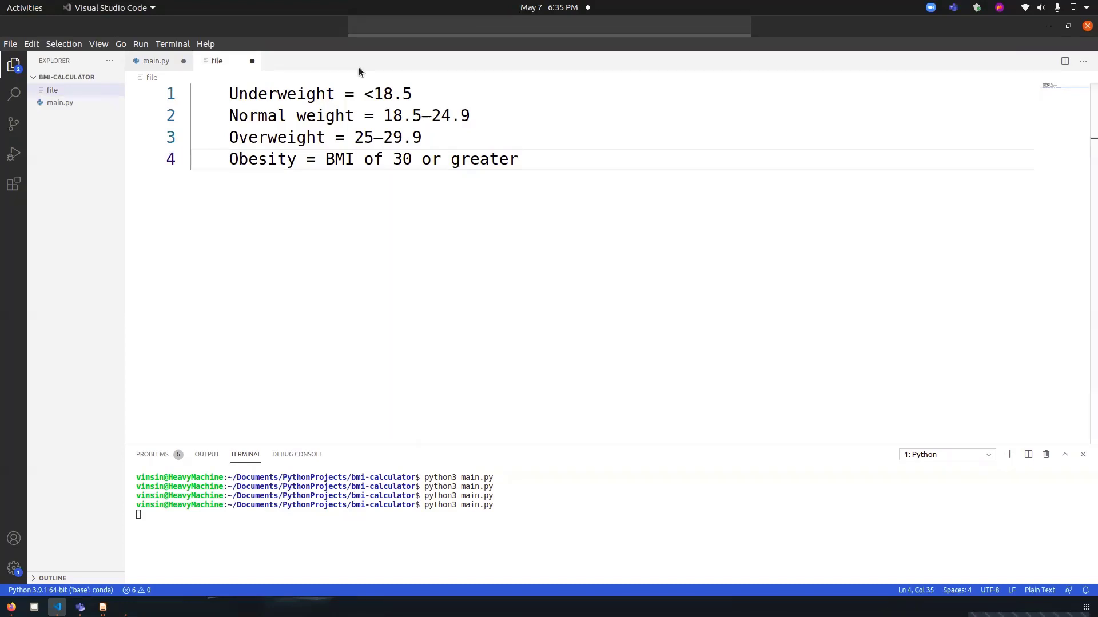
left_click(156, 61)
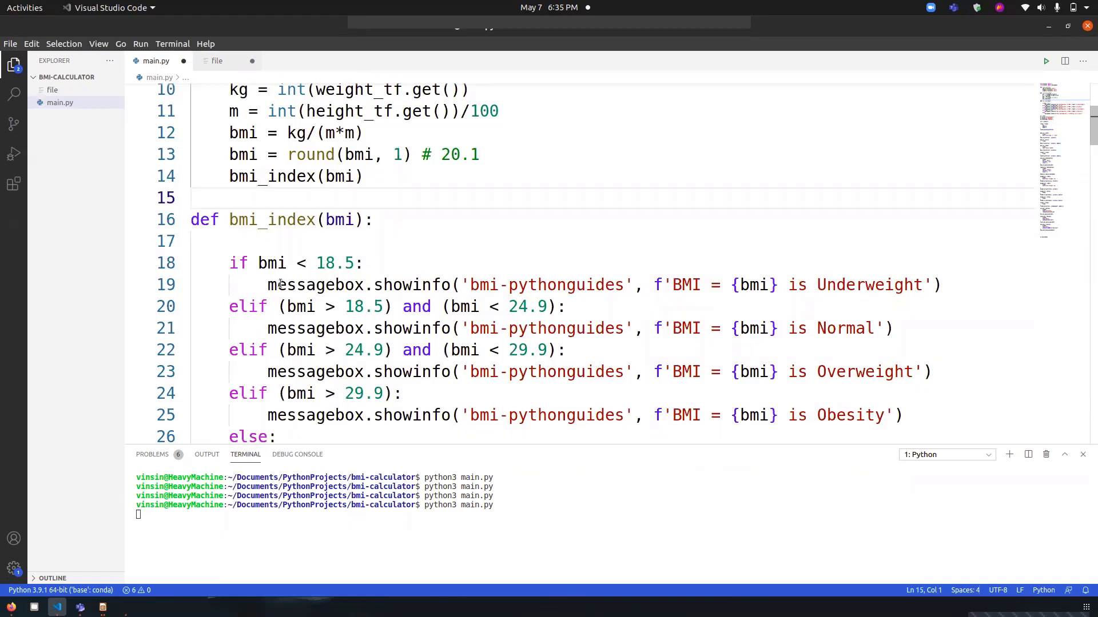
- Highlight the showinfo calls and Underweight, then scroll through bmi_index's if/elif chain
left_click_drag(229, 263, 279, 263)
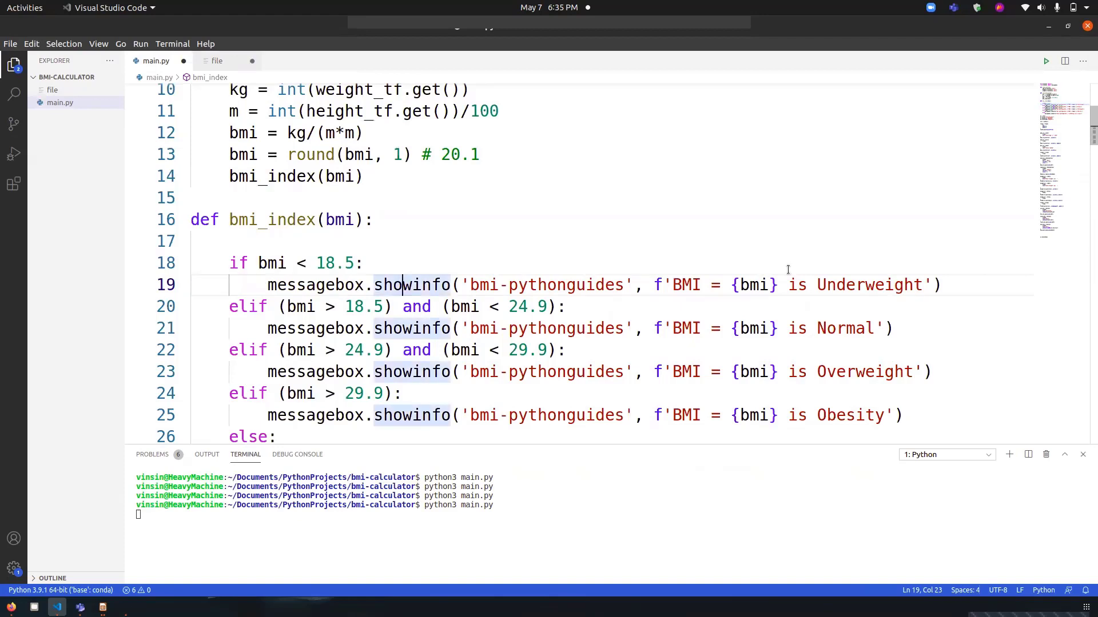
mouse_move(679, 284)
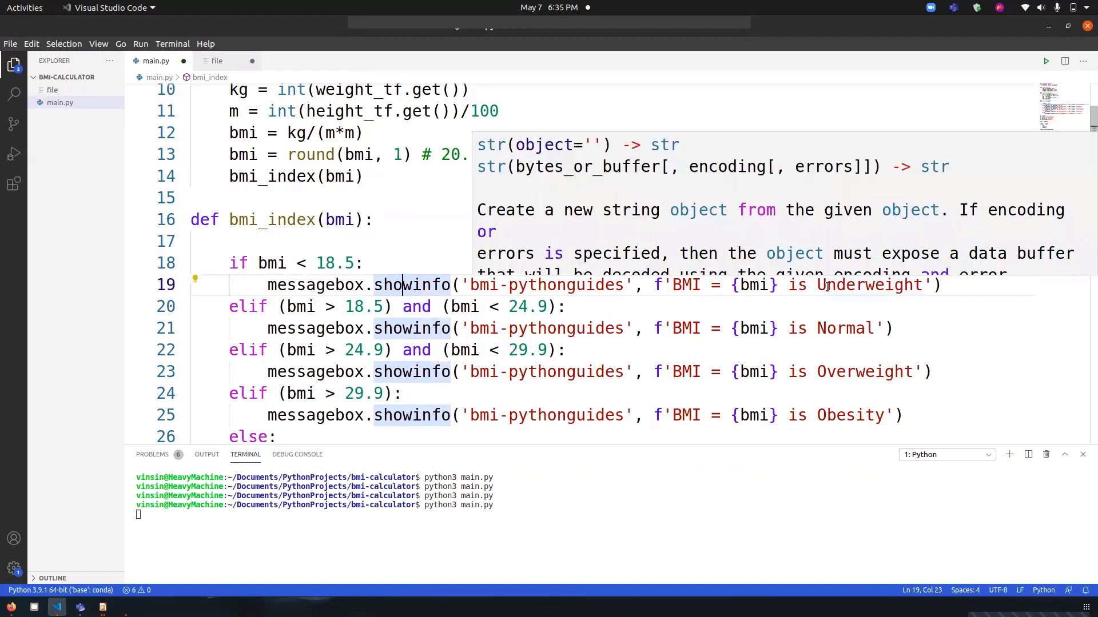
double_click(869, 284)
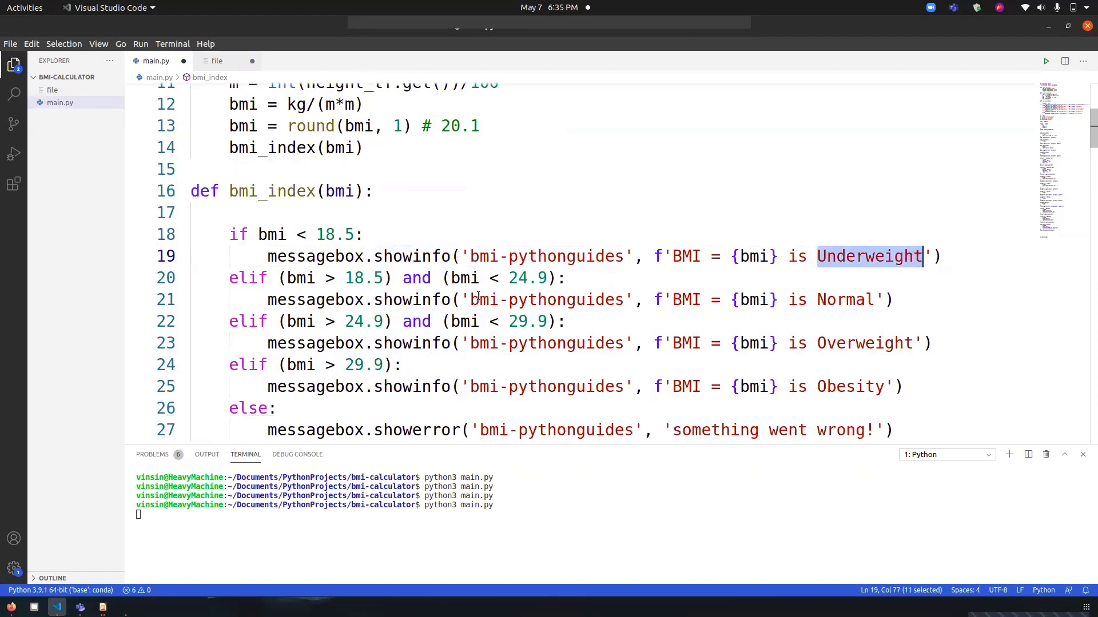
scroll("down", 3)
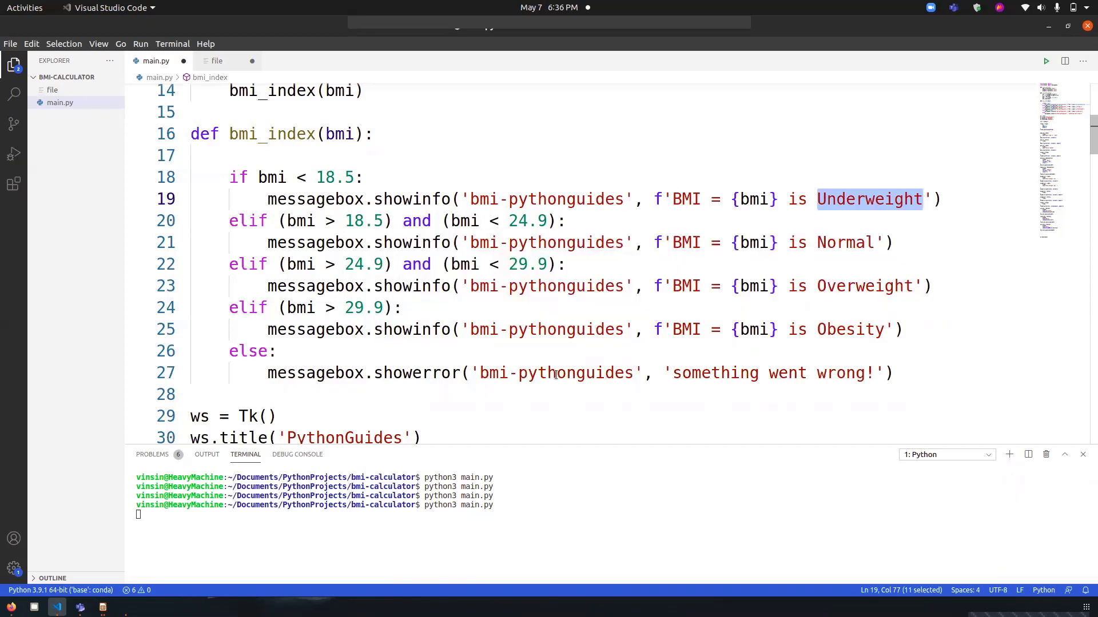
mouse_move(751, 373)
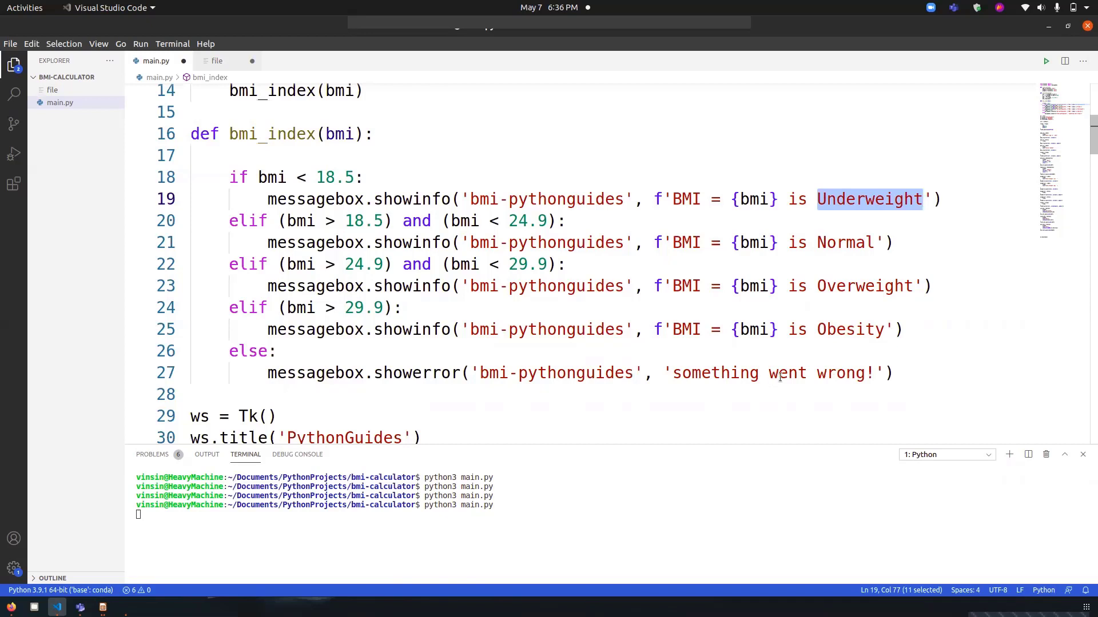
mouse_move(795, 396)
type("65")
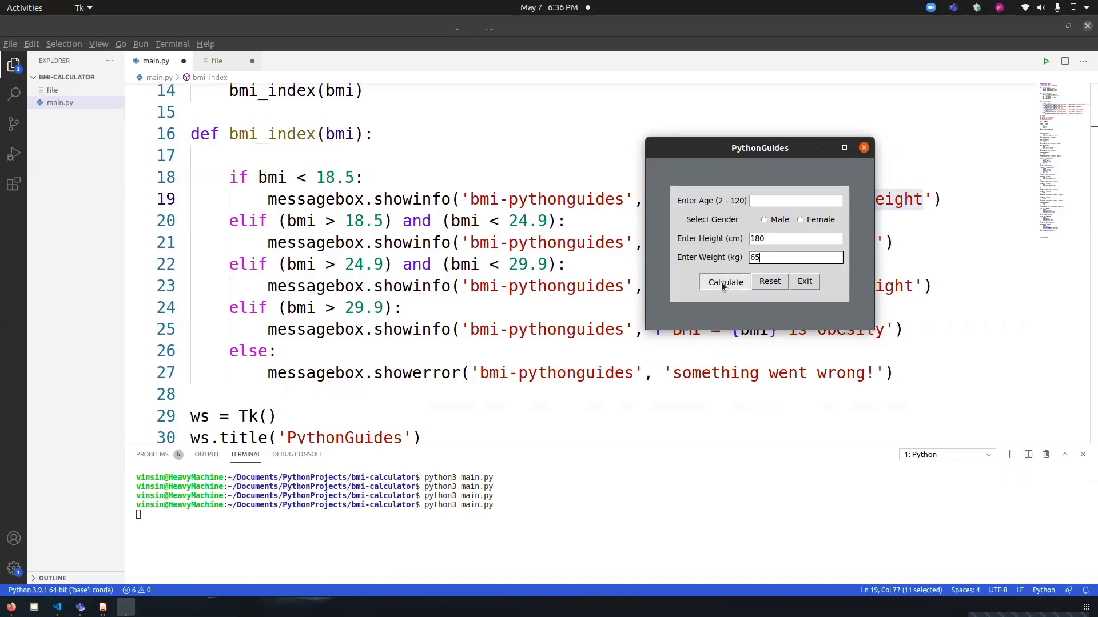
- Calculate the BMI for 180 cm and 65 kg and acknowledge the 'BMI = 20.1 is Normal' result
left_click(725, 281)
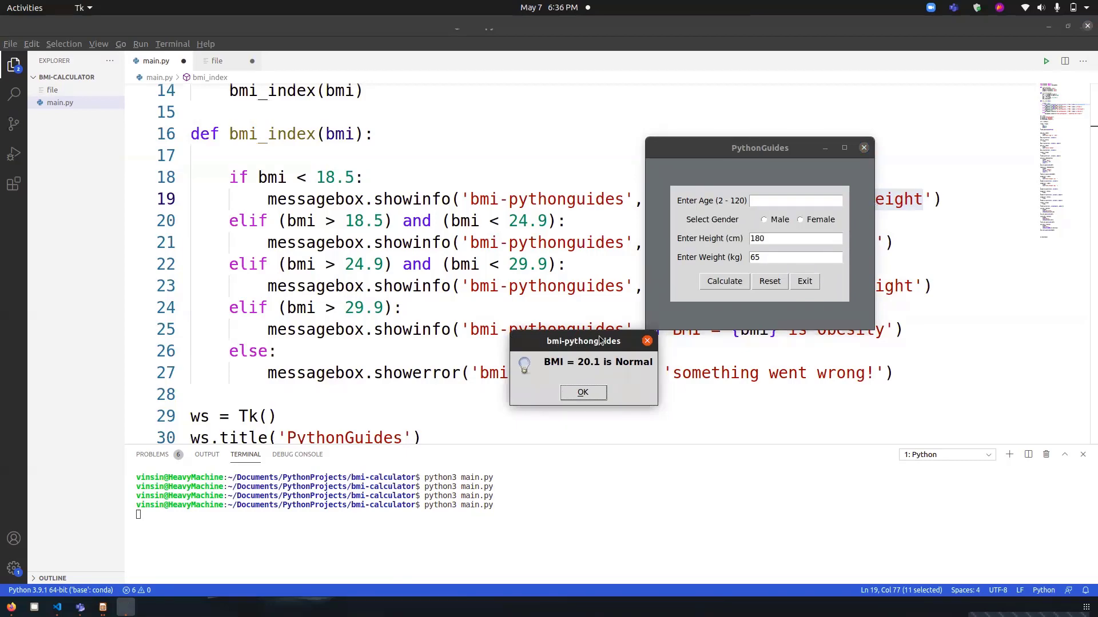
left_click(582, 393)
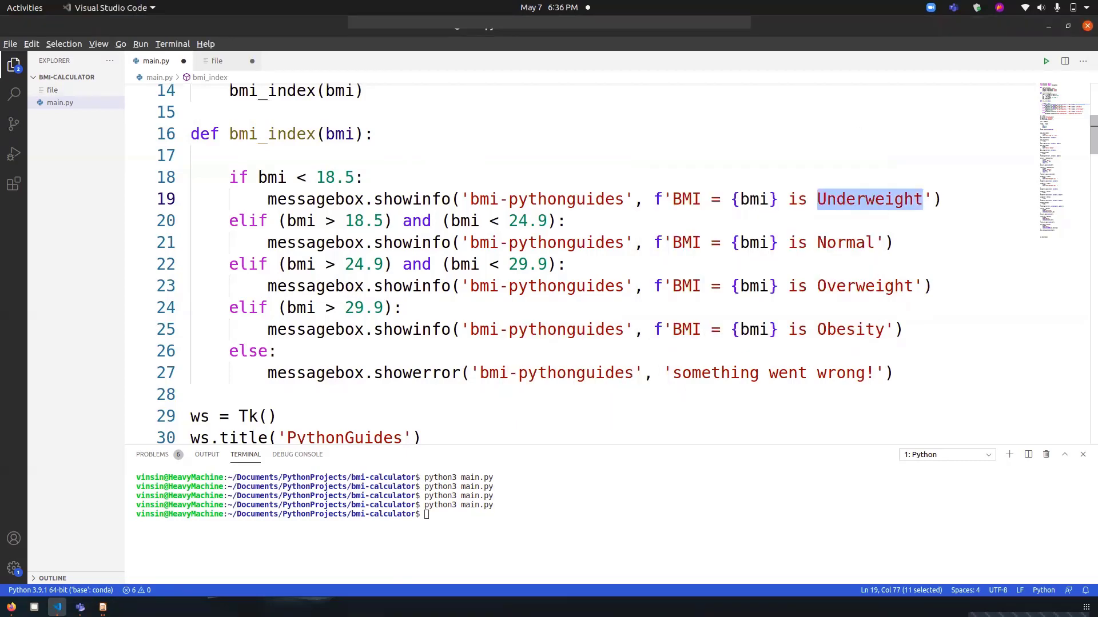